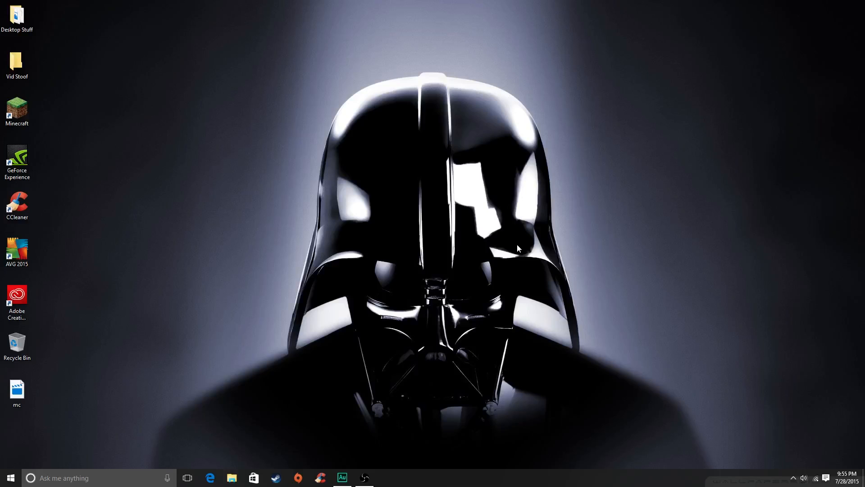
pyautogui.moveTo(387, 468)
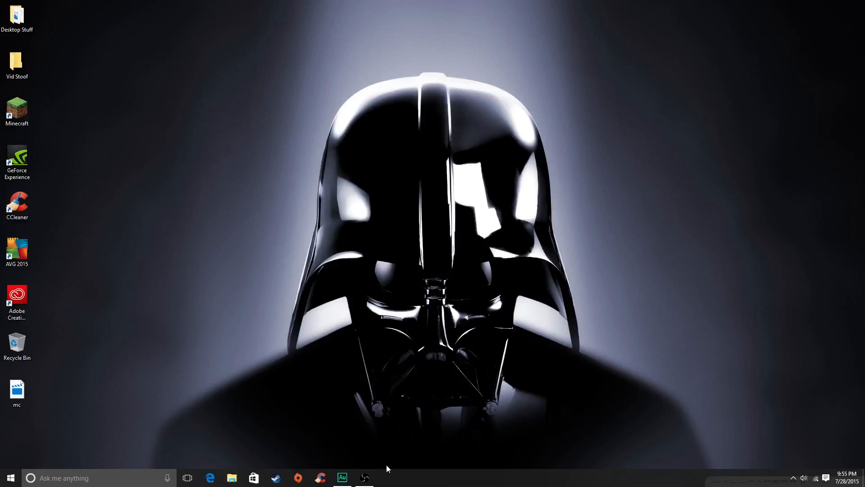
pyautogui.moveTo(433, 376)
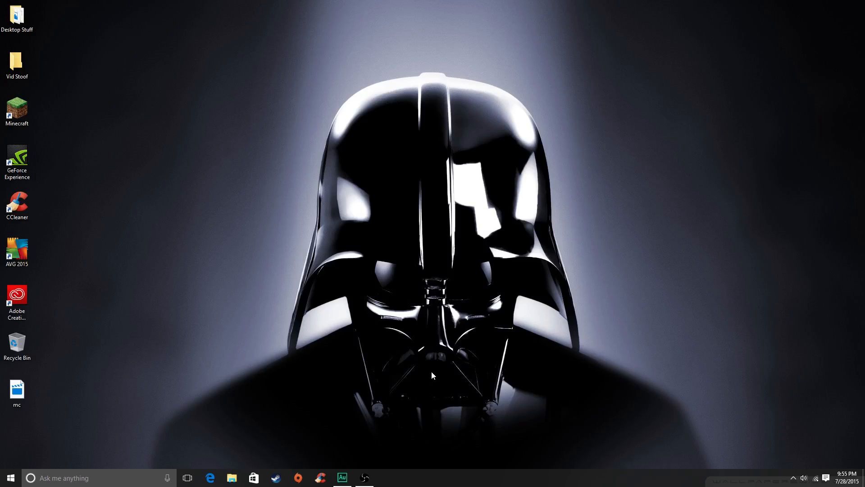
pyautogui.moveTo(424, 373)
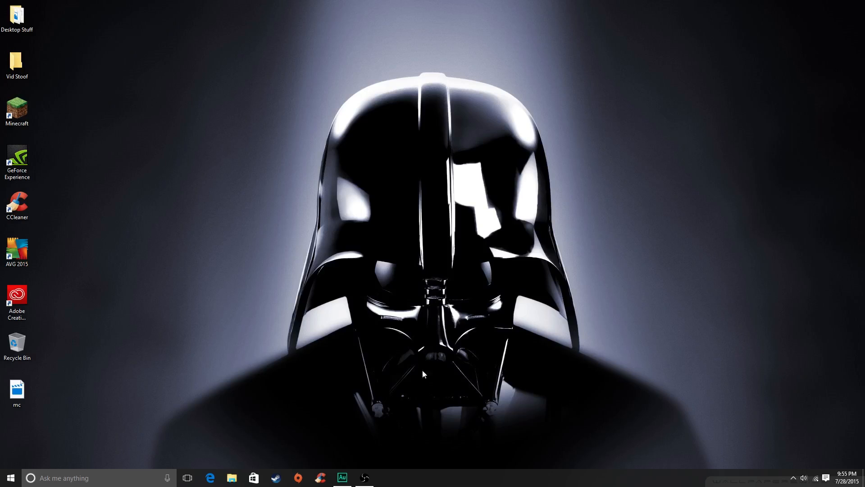
pyautogui.moveTo(494, 357)
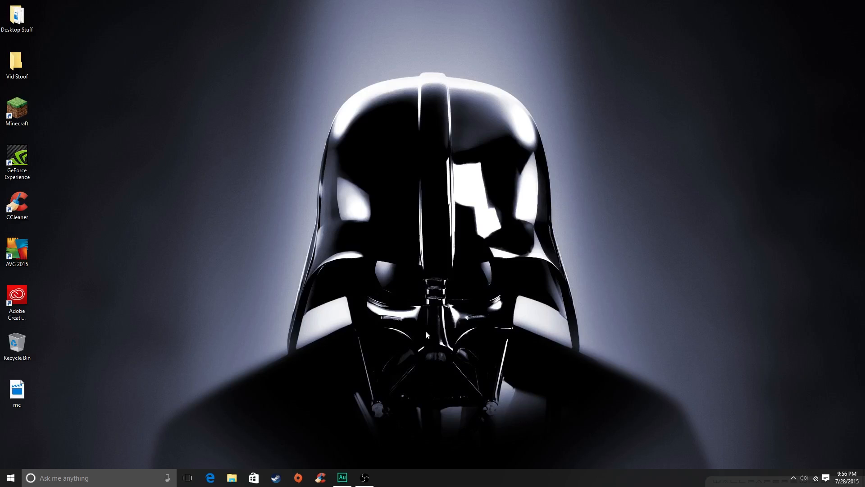
pyautogui.moveTo(357, 370)
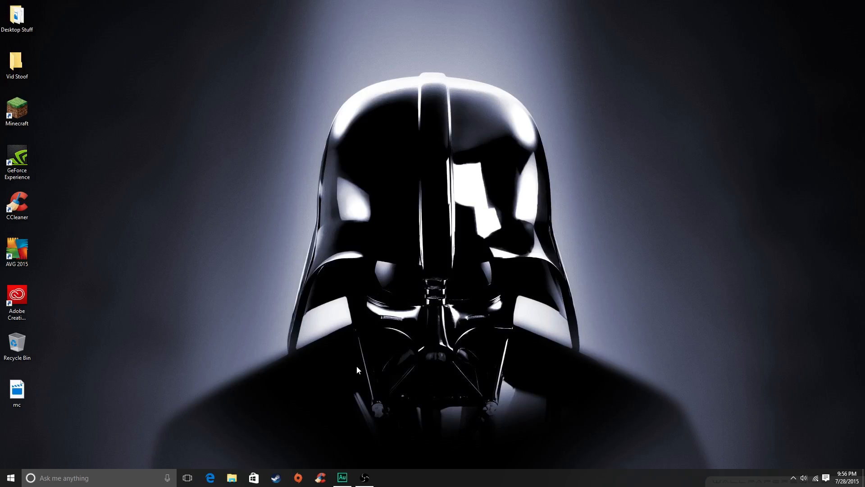
pyautogui.moveTo(355, 371)
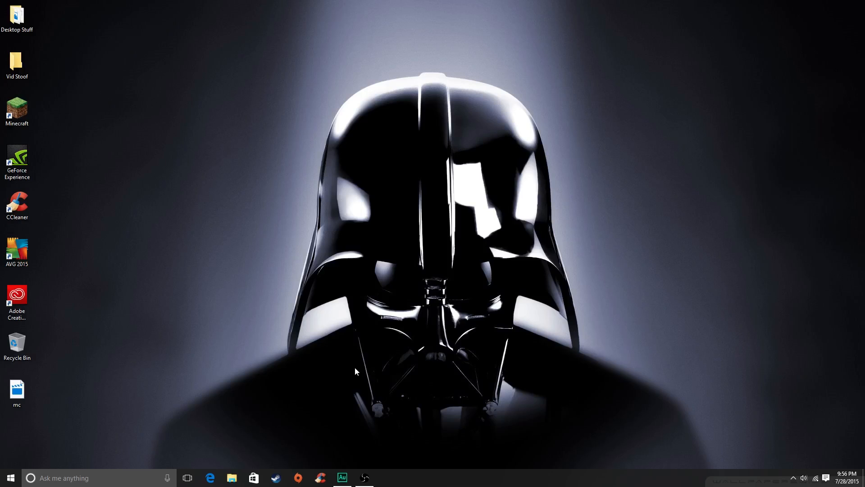
pyautogui.moveTo(282, 458)
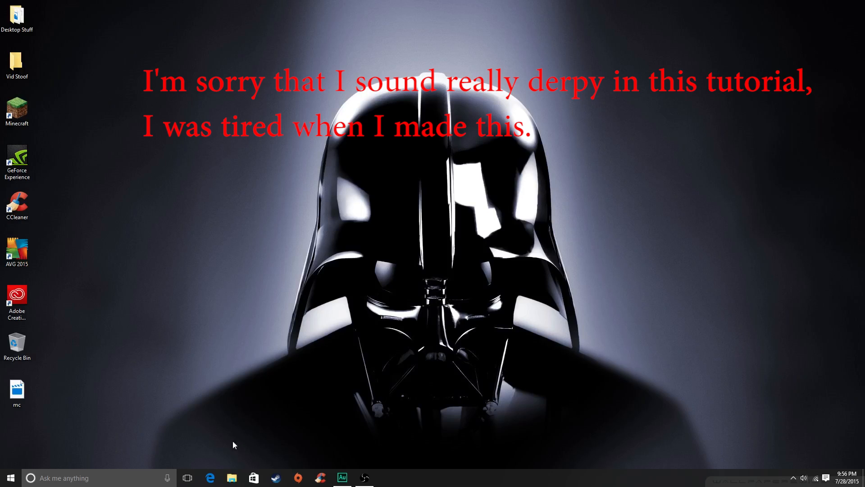
pyautogui.moveTo(211, 478)
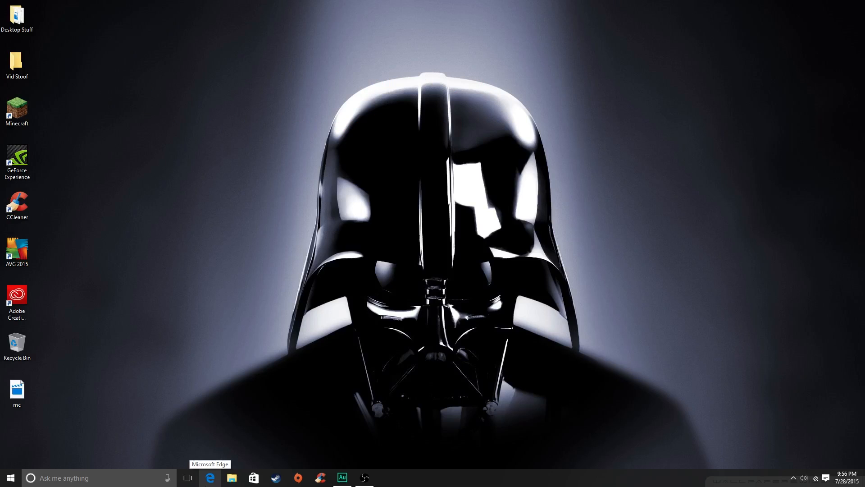
pyautogui.moveTo(262, 442)
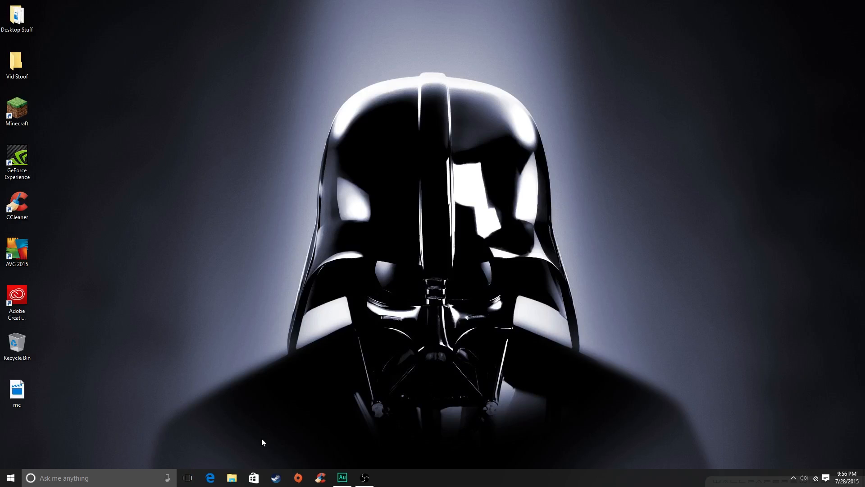
pyautogui.moveTo(250, 462)
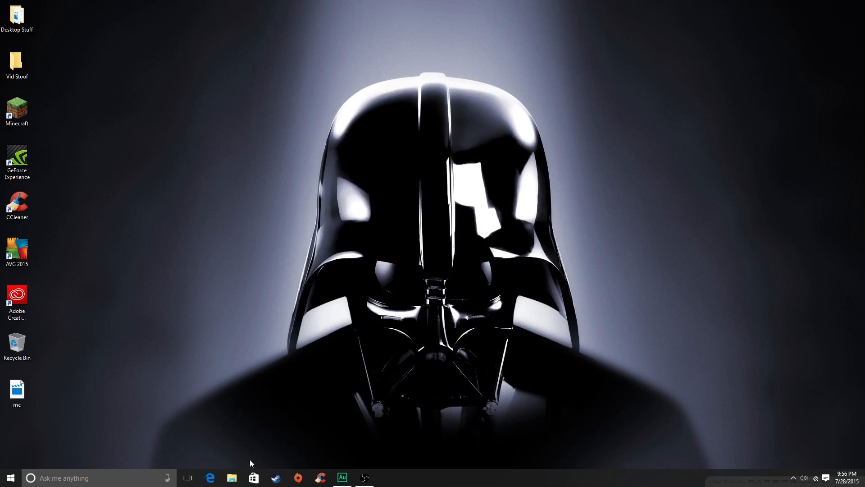
pyautogui.moveTo(211, 478)
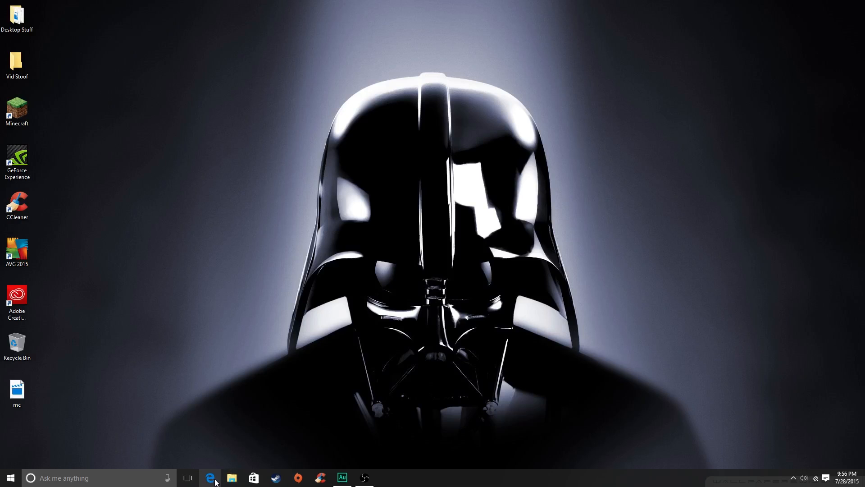
# - Launch Edge and load geforce.com from the 'ge' address bar suggestion
pyautogui.click(211, 477)
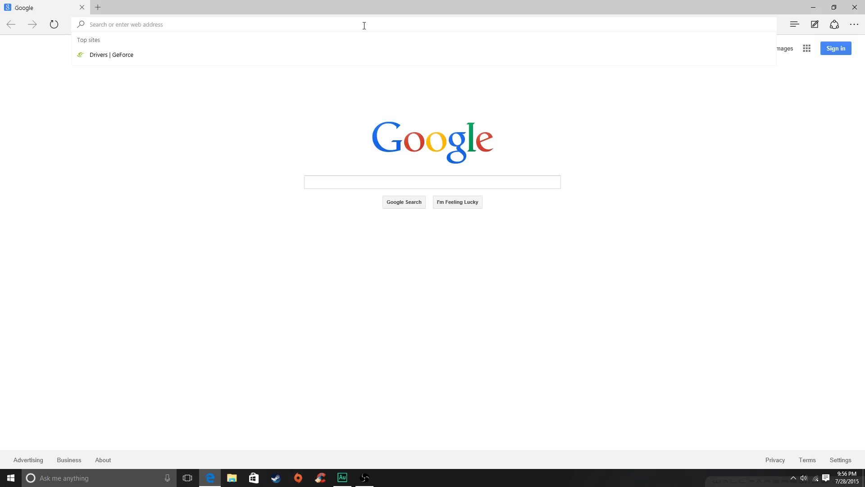
pyautogui.write('geforce.com')
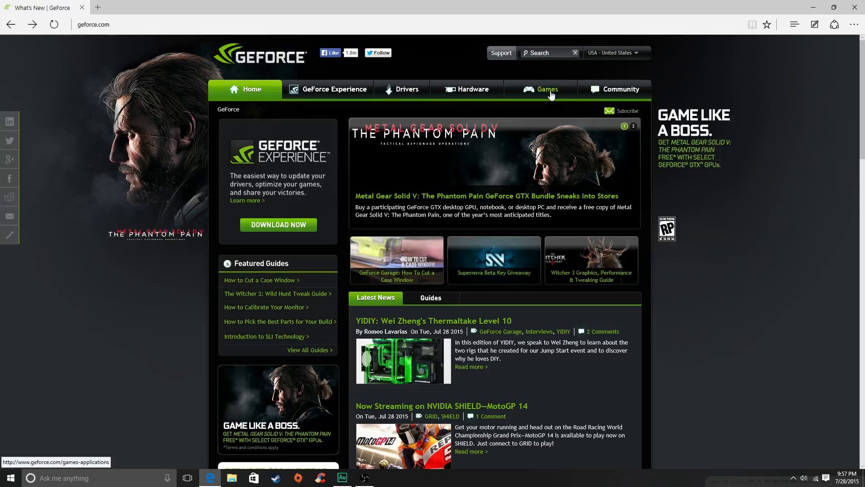
pyautogui.moveTo(408, 88)
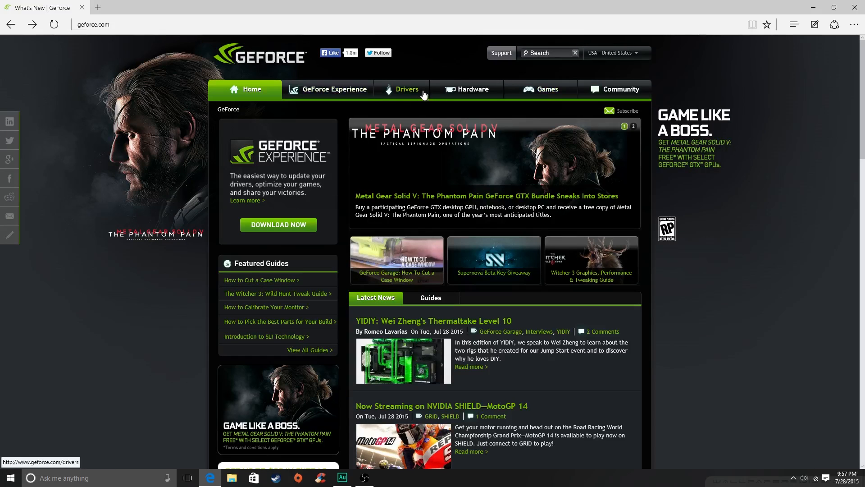
# - Open the Drivers page and run Auto Detect GPU until it reports Java is required
pyautogui.click(407, 89)
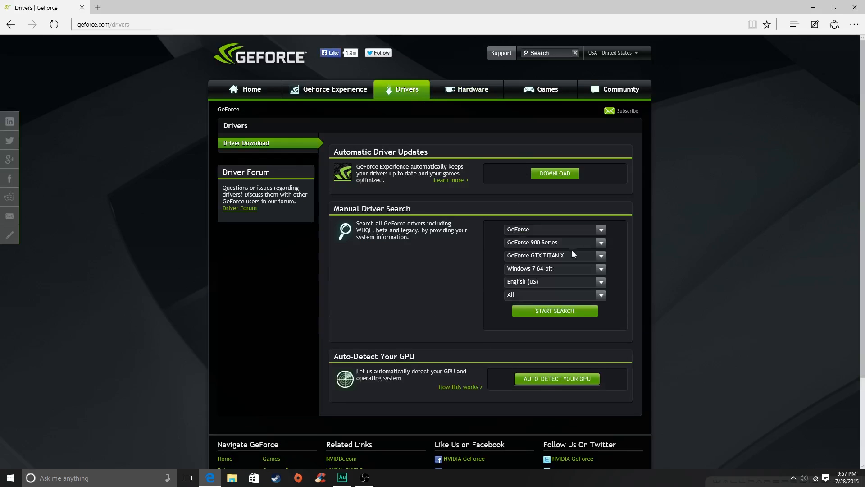
pyautogui.moveTo(568, 270)
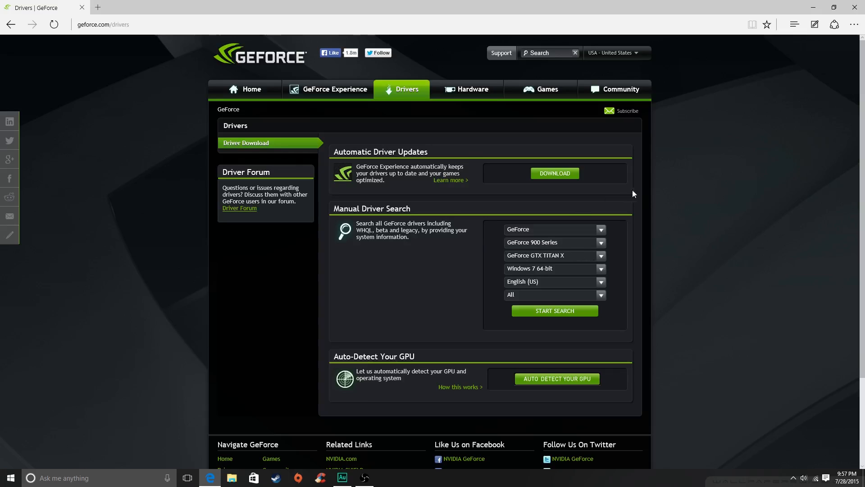
pyautogui.moveTo(559, 251)
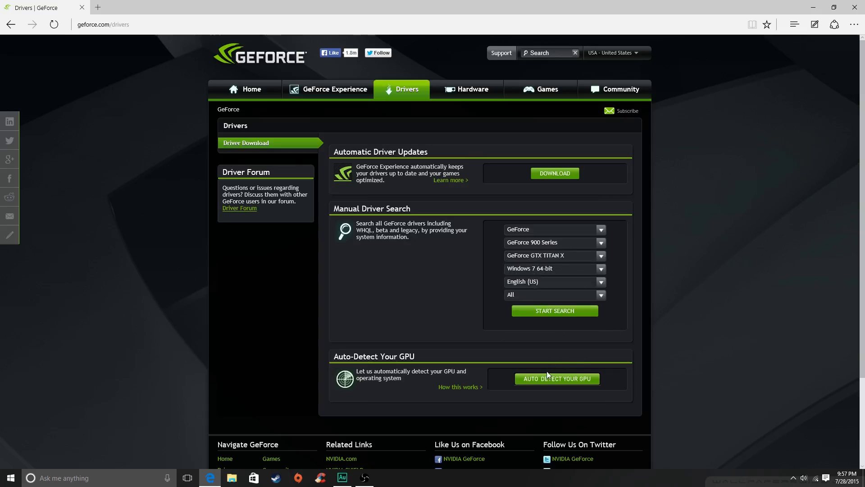
pyautogui.moveTo(432, 381)
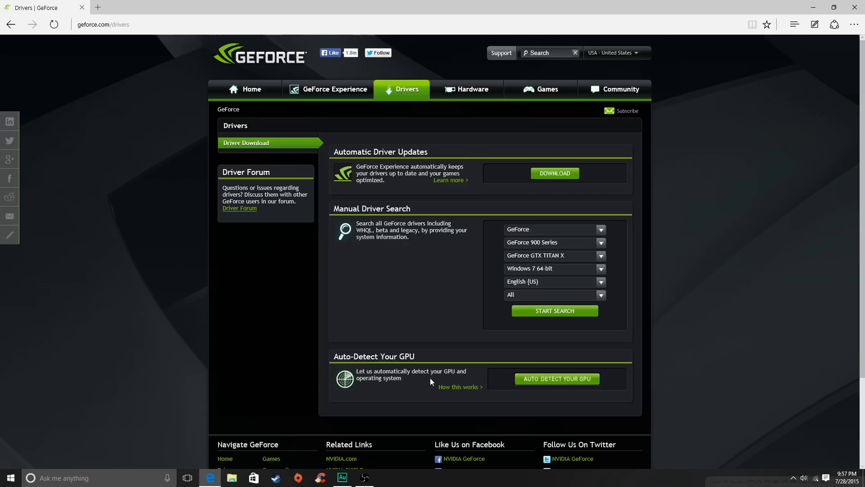
pyautogui.click(556, 378)
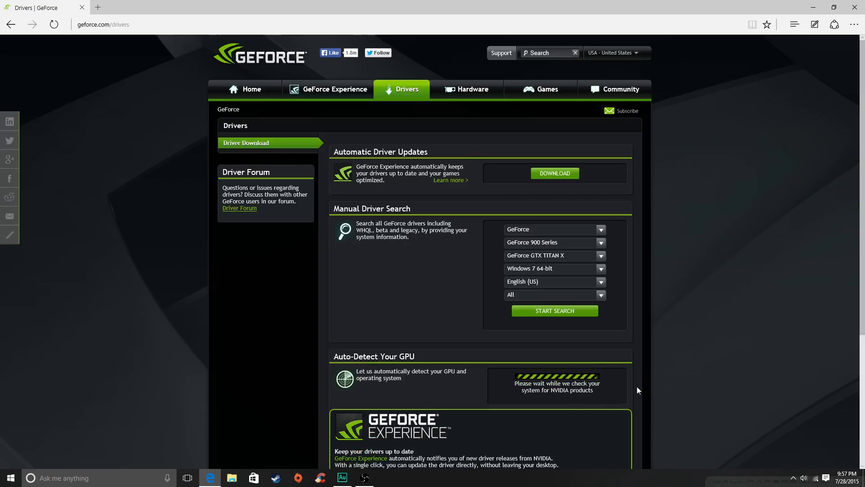
pyautogui.scroll(-3)
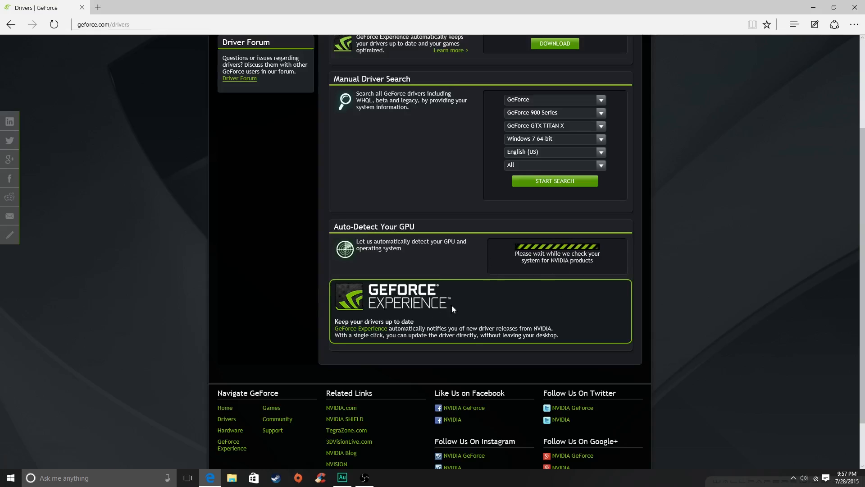
pyautogui.moveTo(473, 294)
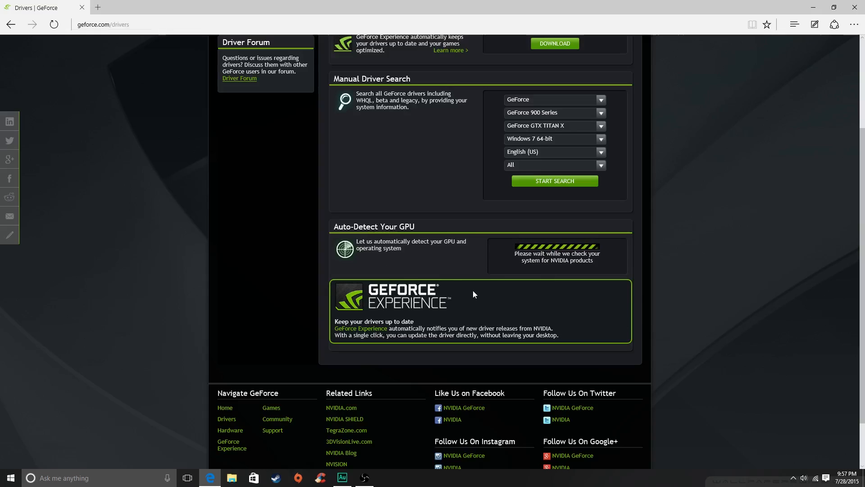
pyautogui.moveTo(515, 253)
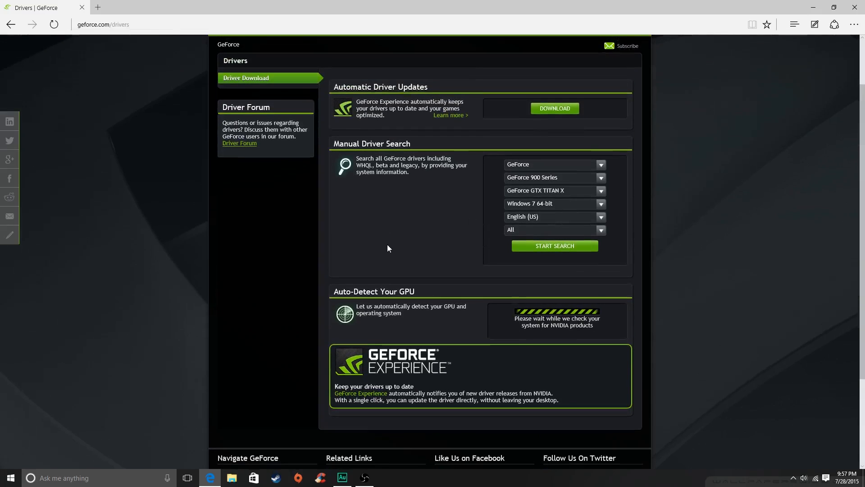
pyautogui.scroll(-3)
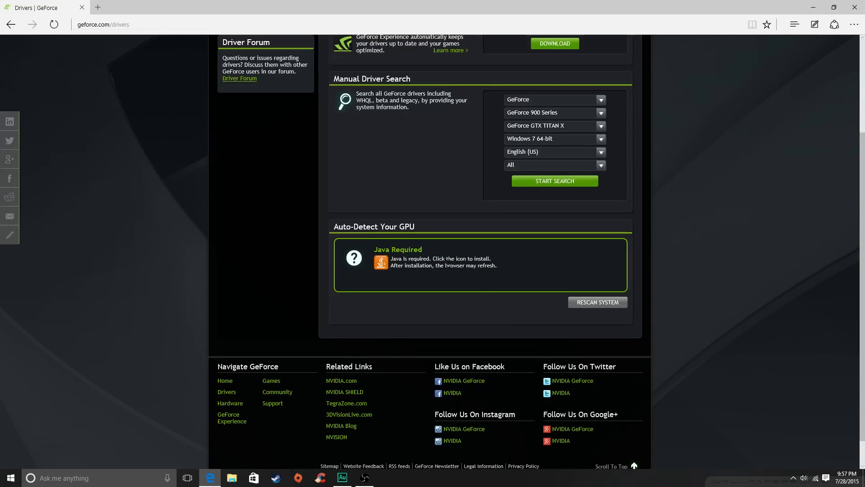
pyautogui.moveTo(551, 306)
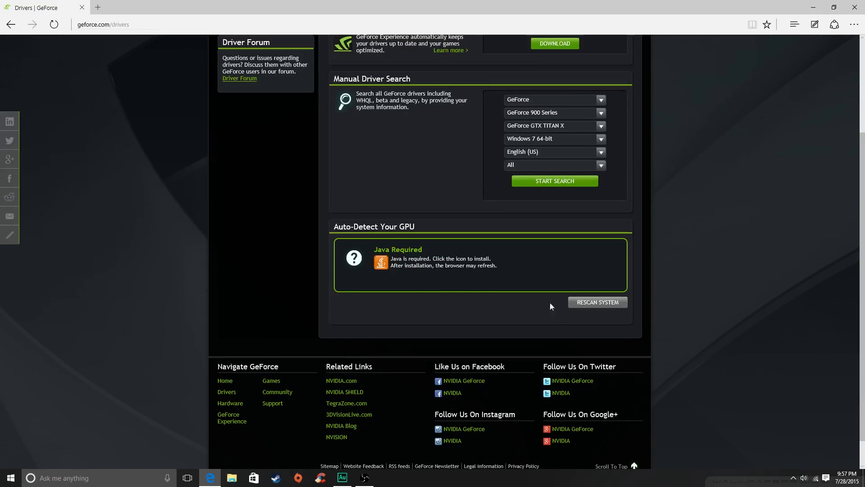
pyautogui.moveTo(381, 262)
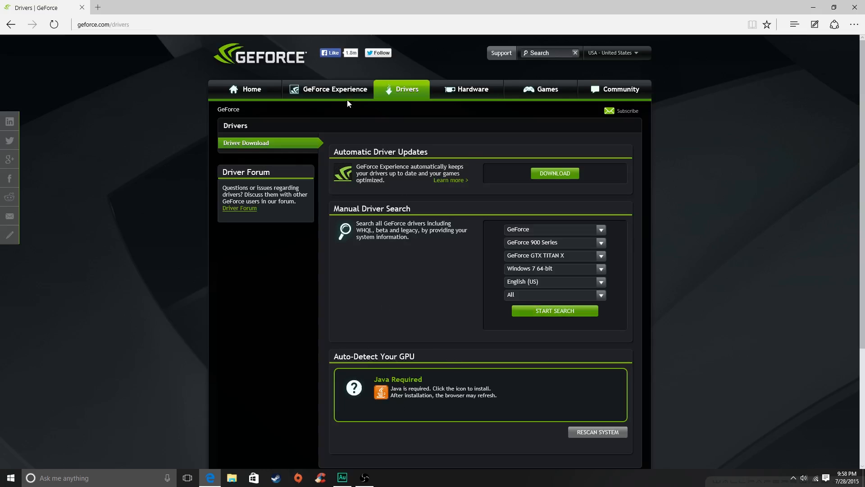
pyautogui.moveTo(339, 93)
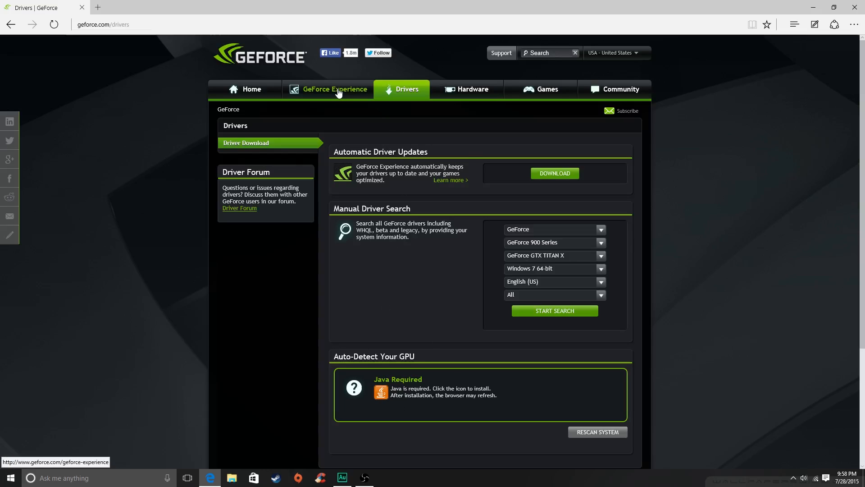
pyautogui.moveTo(455, 301)
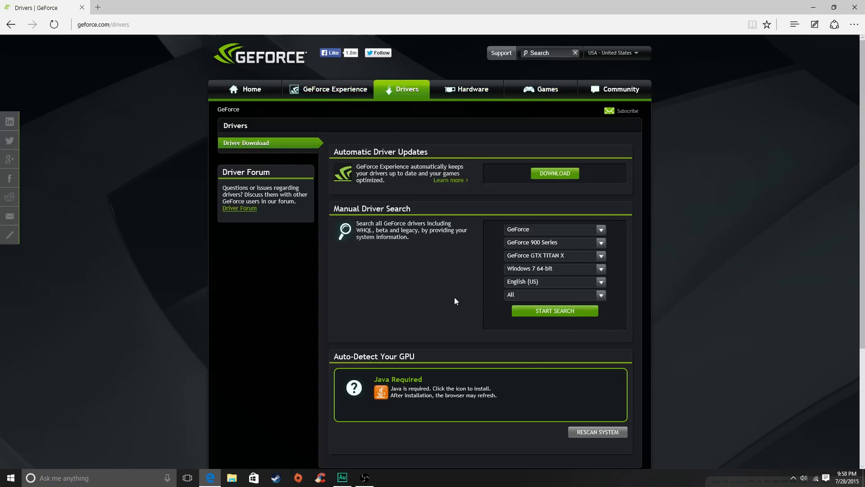
pyautogui.moveTo(541, 184)
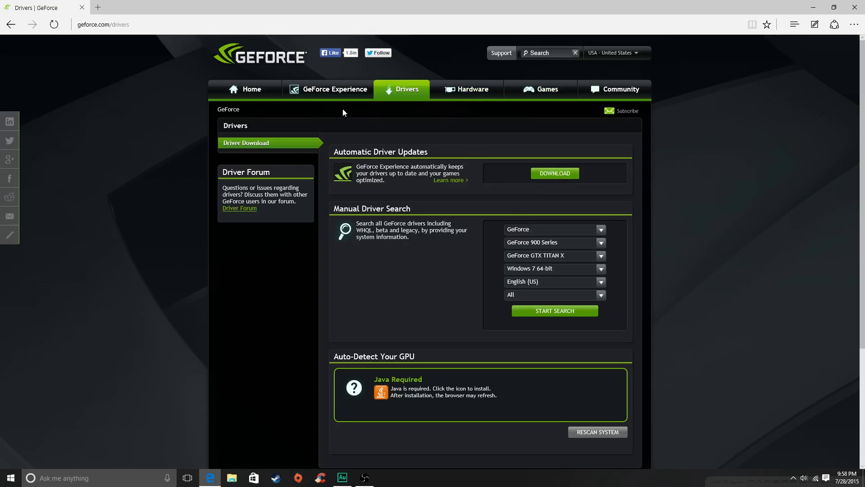
pyautogui.moveTo(355, 112)
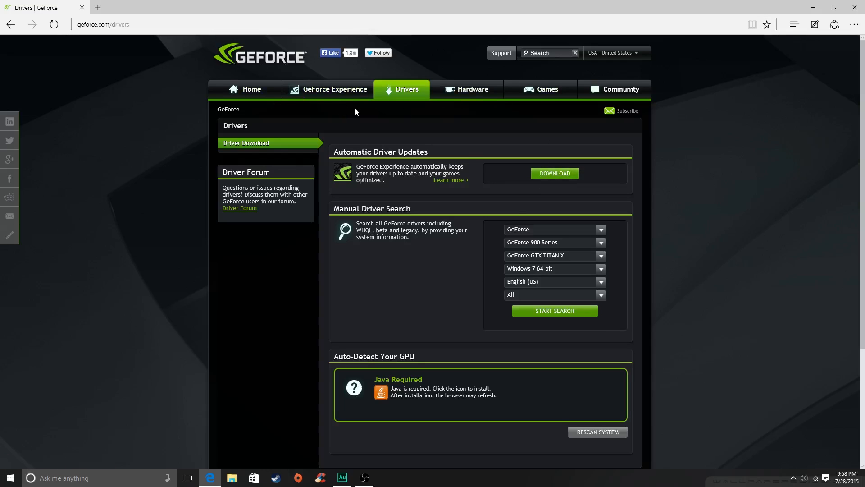
pyautogui.moveTo(323, 96)
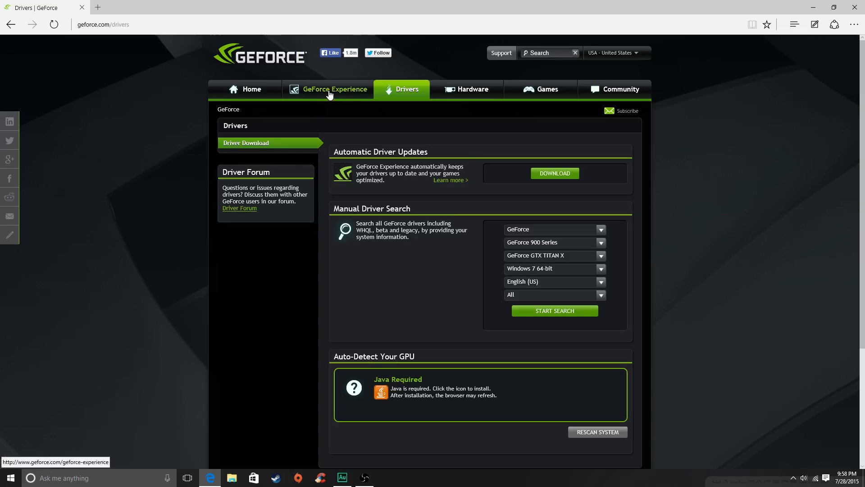
pyautogui.moveTo(335, 91)
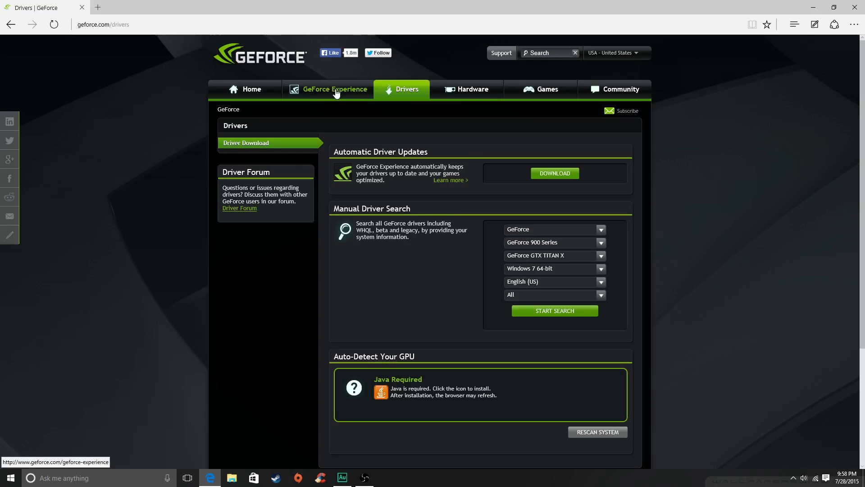
pyautogui.moveTo(334, 96)
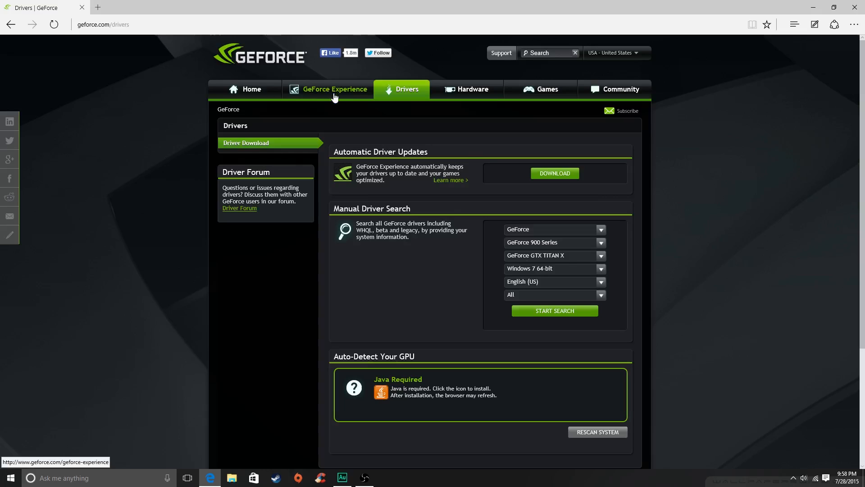
# - Open the site's GeForce Experience page and scroll through its features and download offer
pyautogui.click(334, 89)
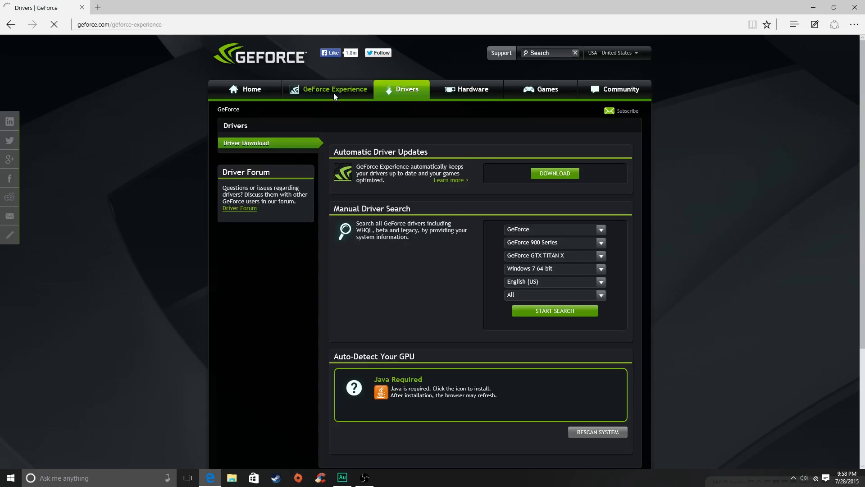
pyautogui.click(335, 89)
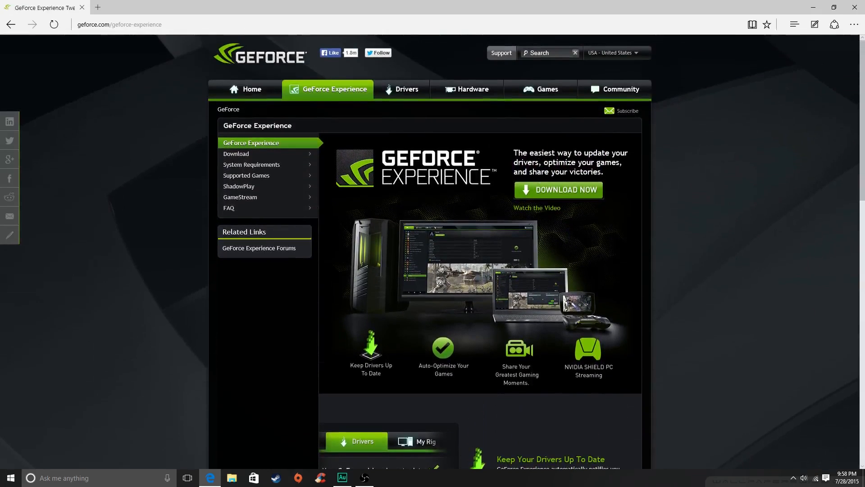
pyautogui.scroll(-3)
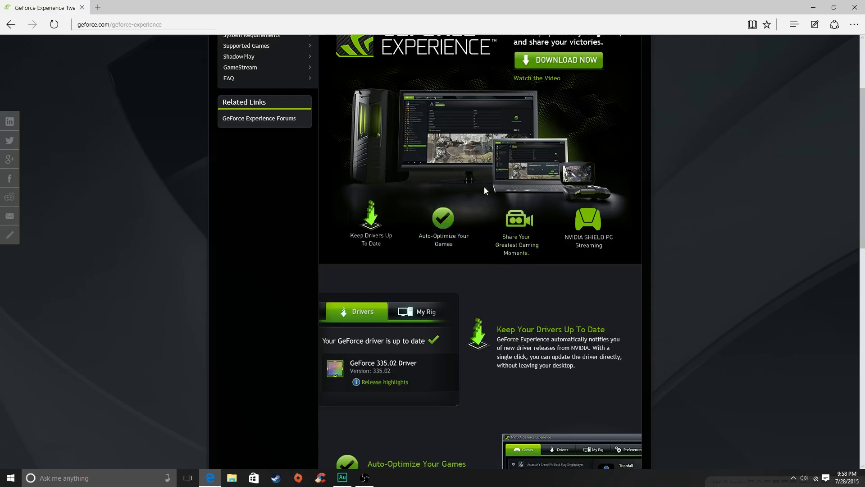
pyautogui.scroll(-3)
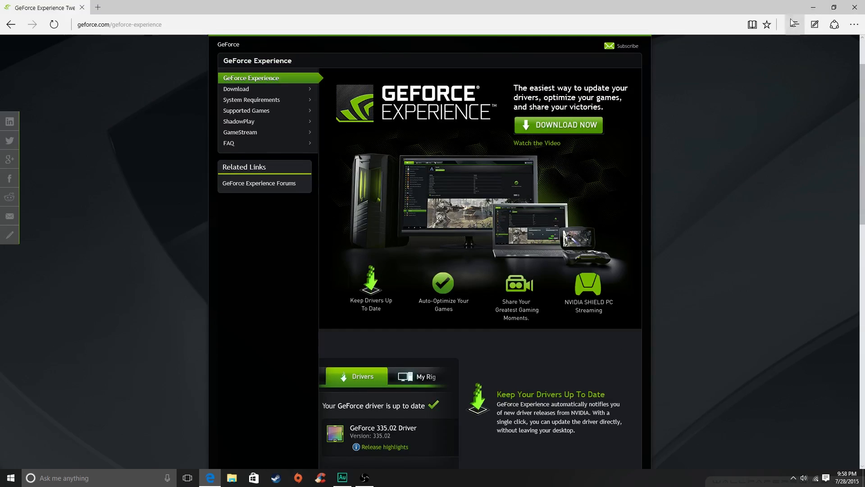
pyautogui.moveTo(793, 22)
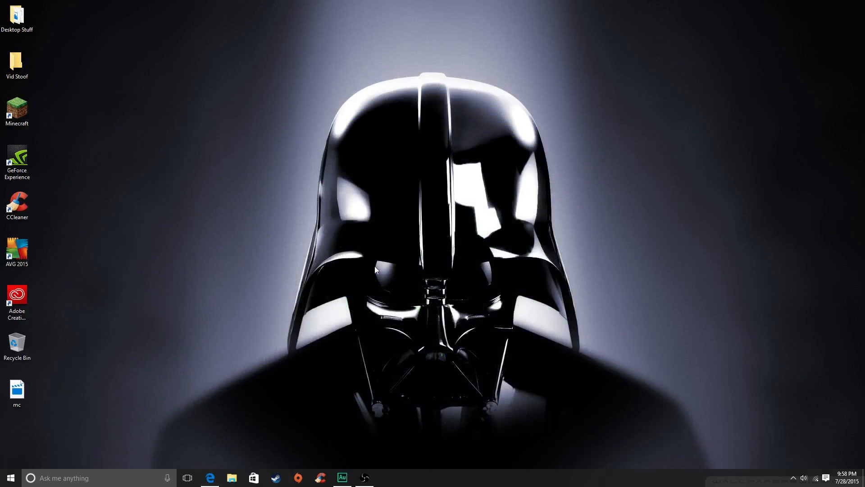
# - Launch GeForce Experience via a 'gefor' Start search, waiting out its hang until My Rig shows
pyautogui.click(10, 477)
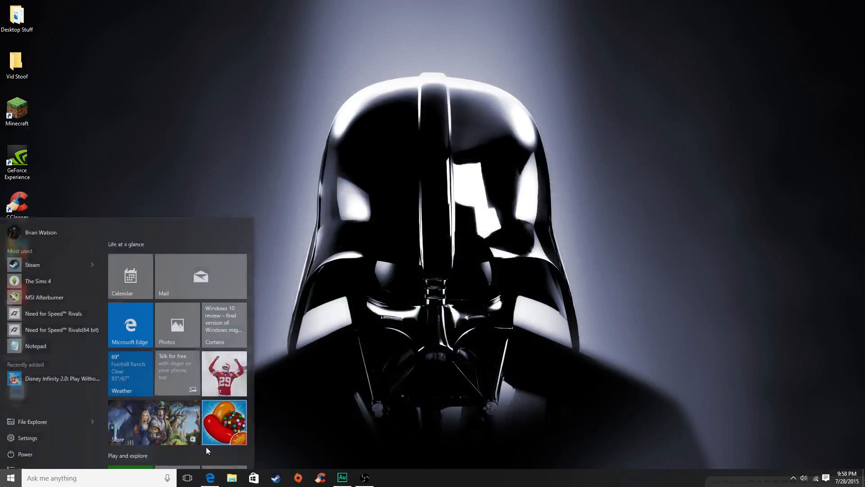
pyautogui.click(83, 478)
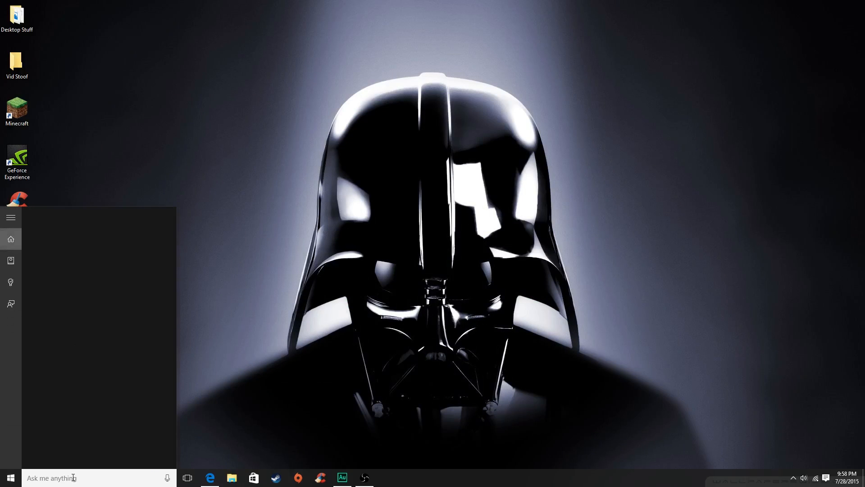
pyautogui.write('gefor')
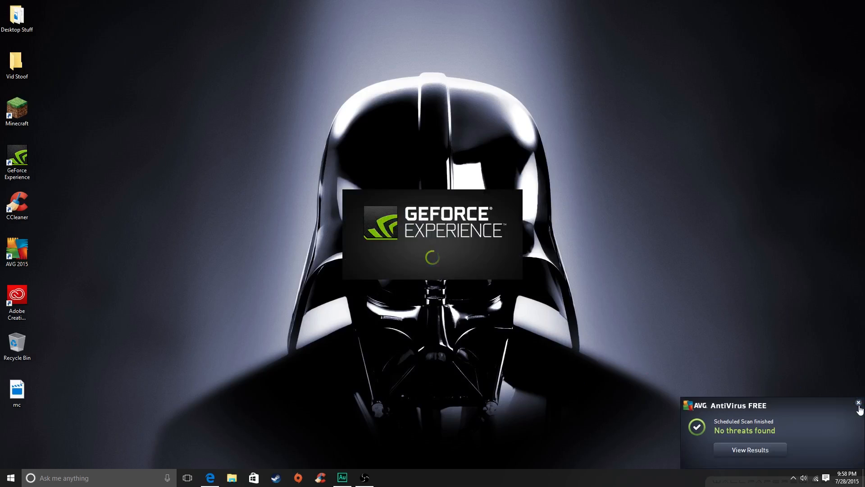
pyautogui.click(859, 401)
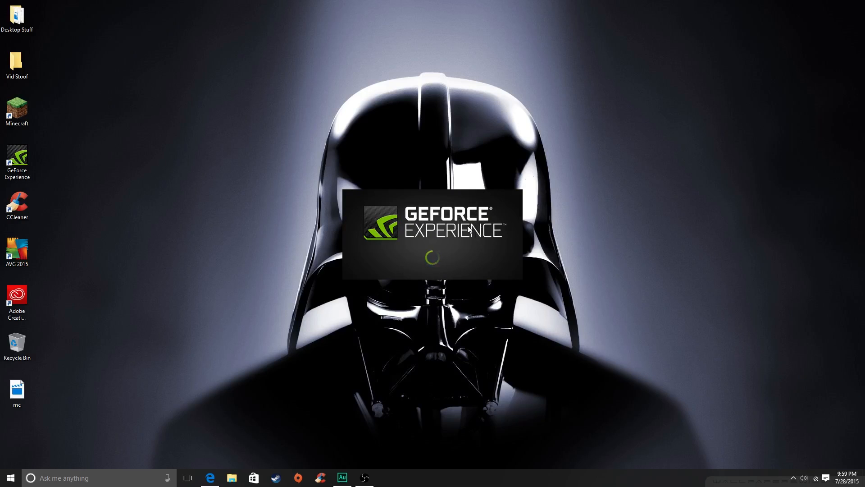
pyautogui.moveTo(454, 272)
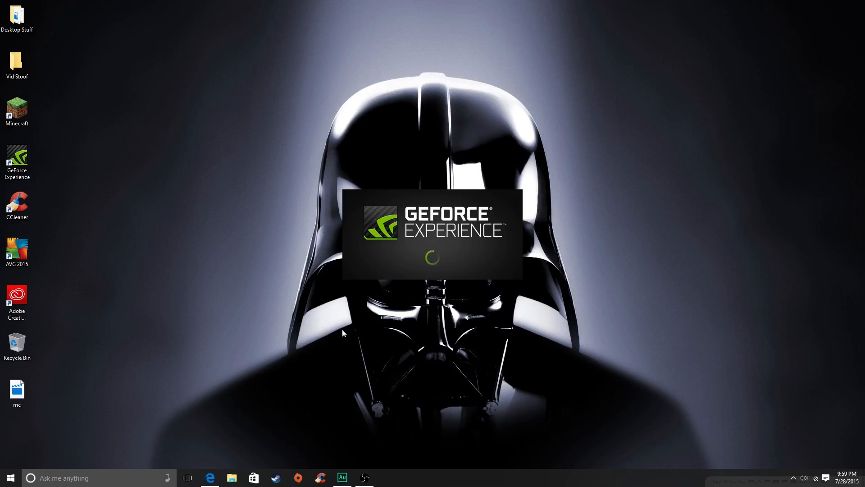
pyautogui.moveTo(410, 324)
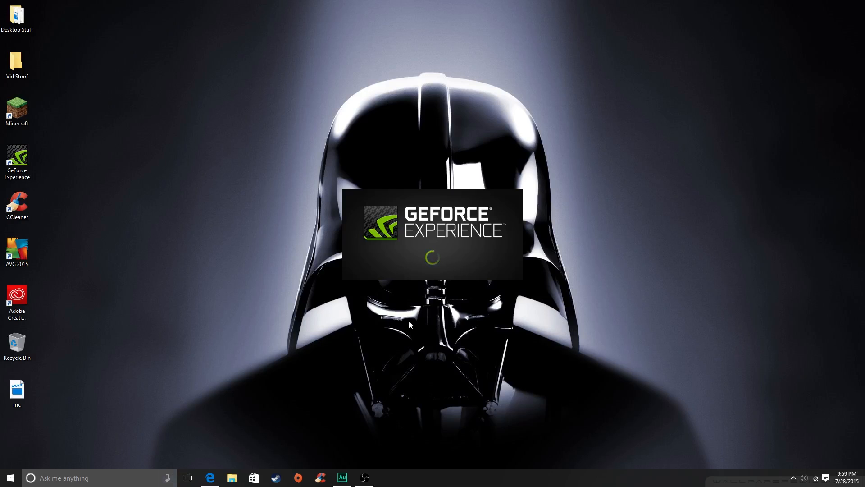
pyautogui.moveTo(401, 314)
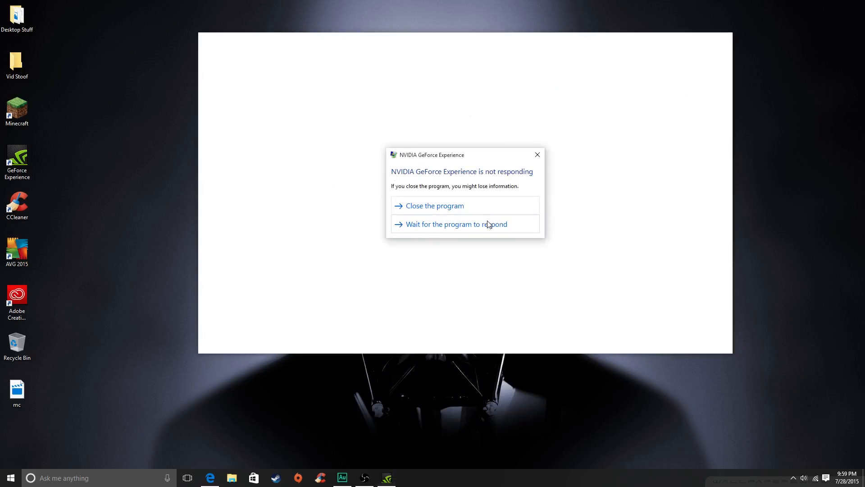
pyautogui.click(456, 224)
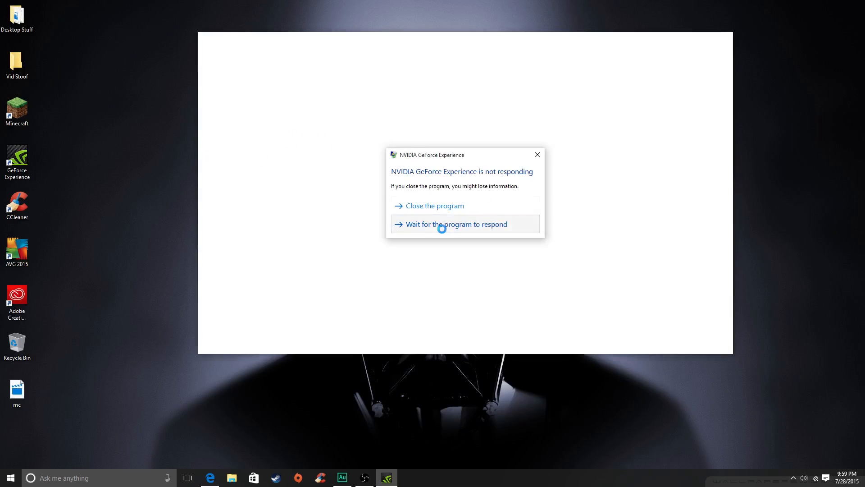
pyautogui.moveTo(384, 232)
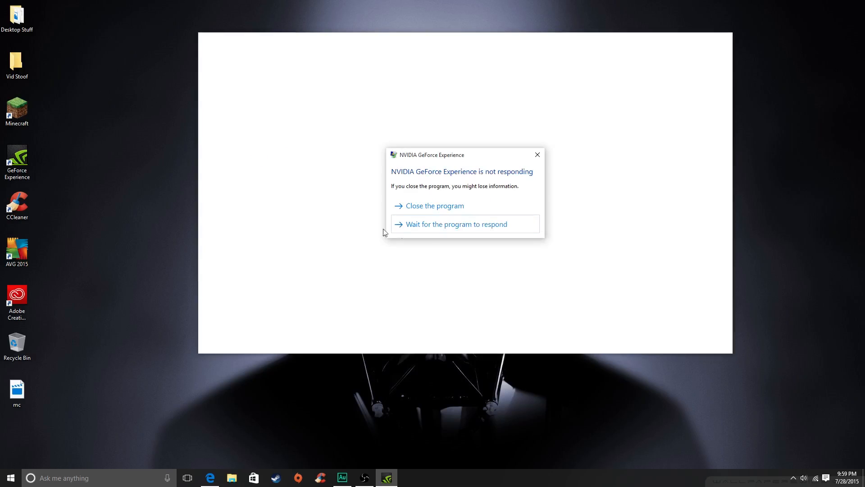
pyautogui.click(455, 224)
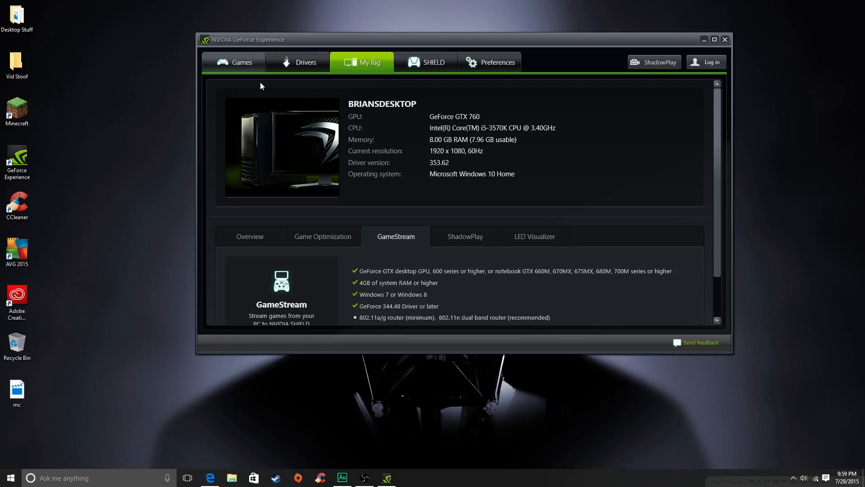
# - Glance at the Games list, then read the GeForce GTX 760 GPU on My Rig
pyautogui.click(240, 62)
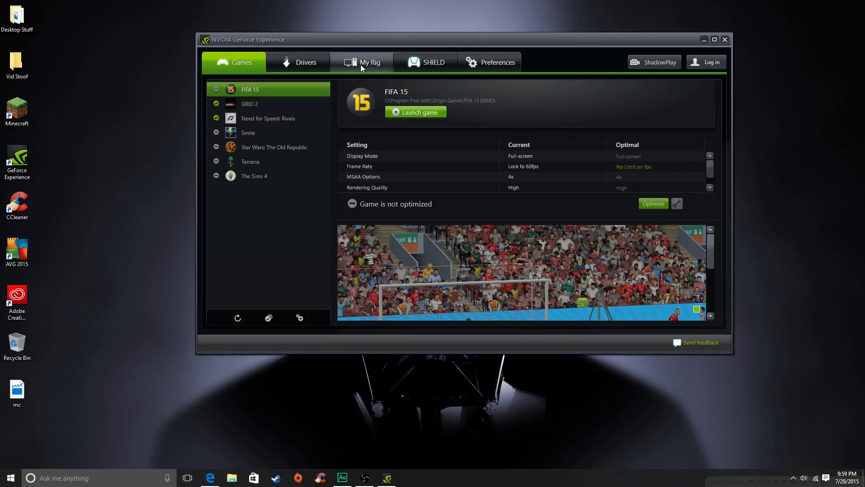
pyautogui.click(368, 62)
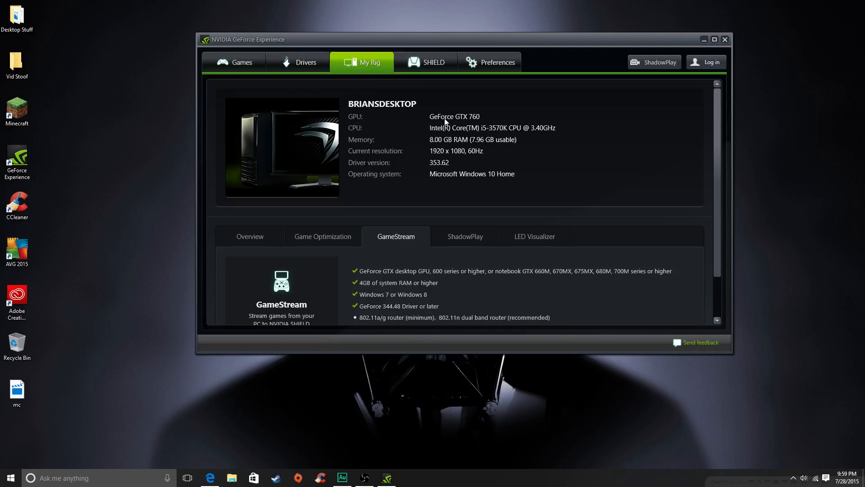
pyautogui.moveTo(428, 271)
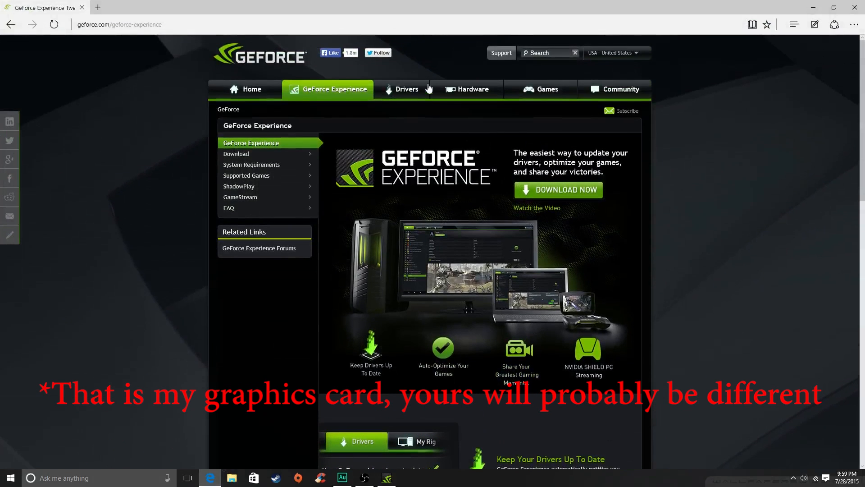
# - Select GeForce 700 Series and GTX 760 in the driver search, then close GeForce Experience
pyautogui.click(408, 88)
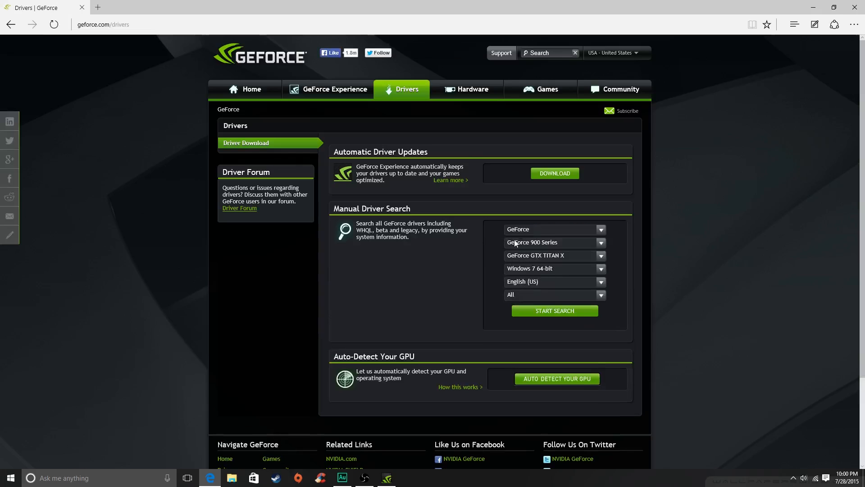
pyautogui.moveTo(525, 248)
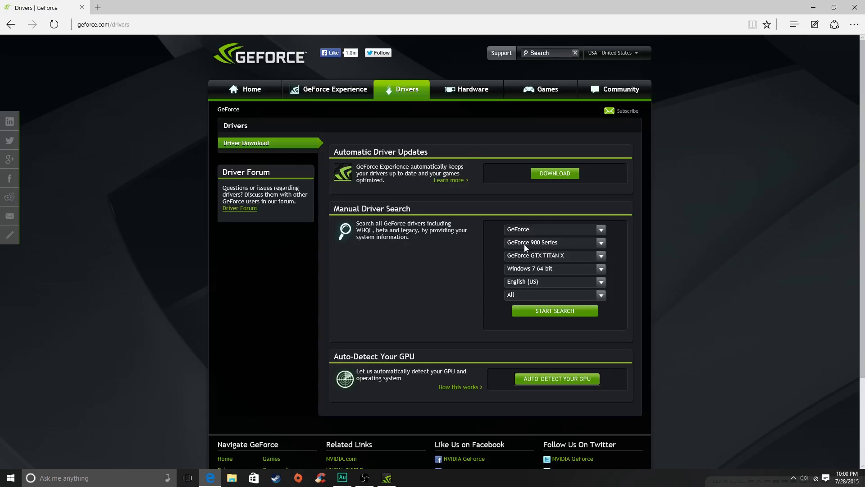
pyautogui.moveTo(620, 204)
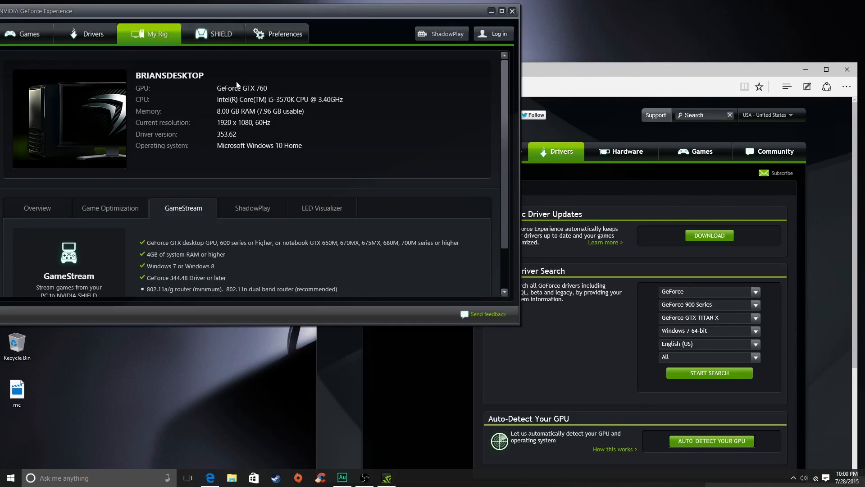
pyautogui.moveTo(228, 89)
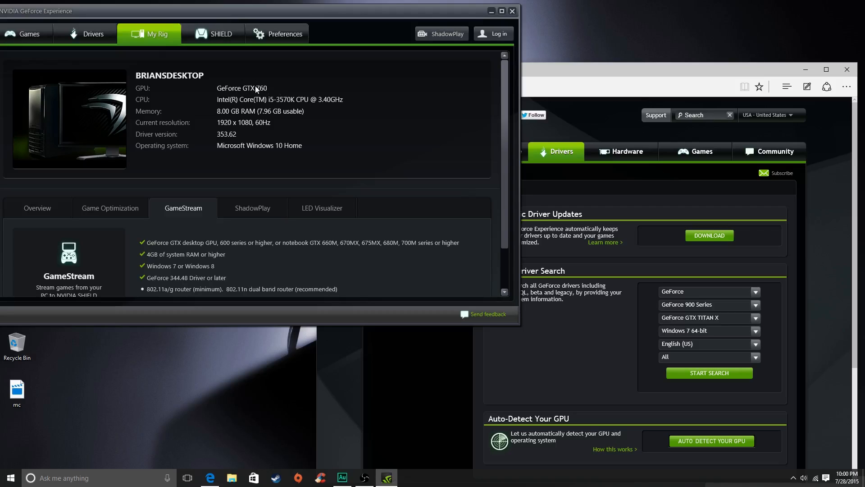
pyautogui.moveTo(174, 103)
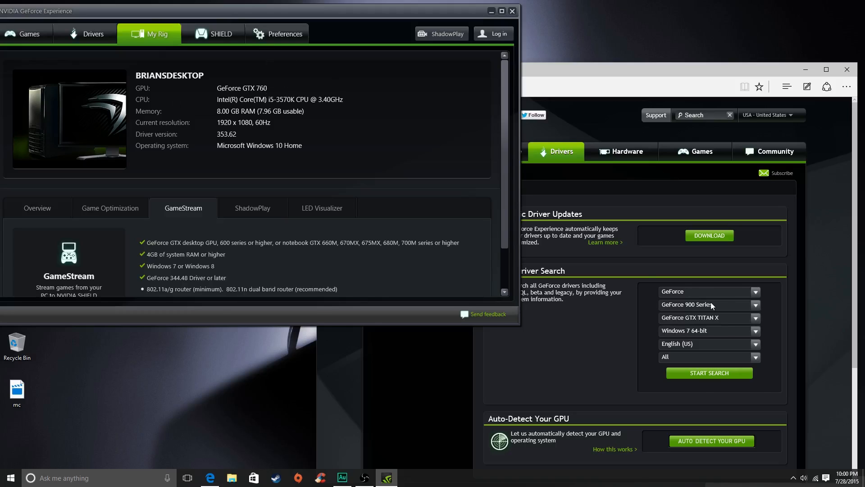
pyautogui.click(708, 304)
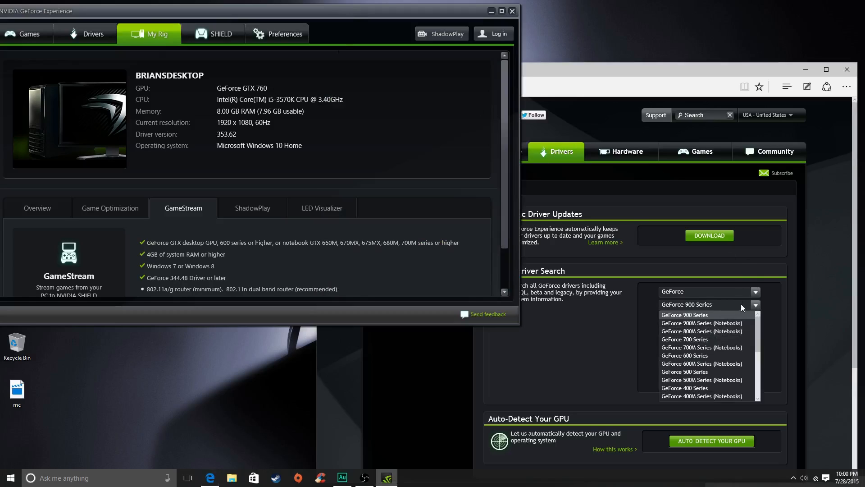
pyautogui.moveTo(533, 174)
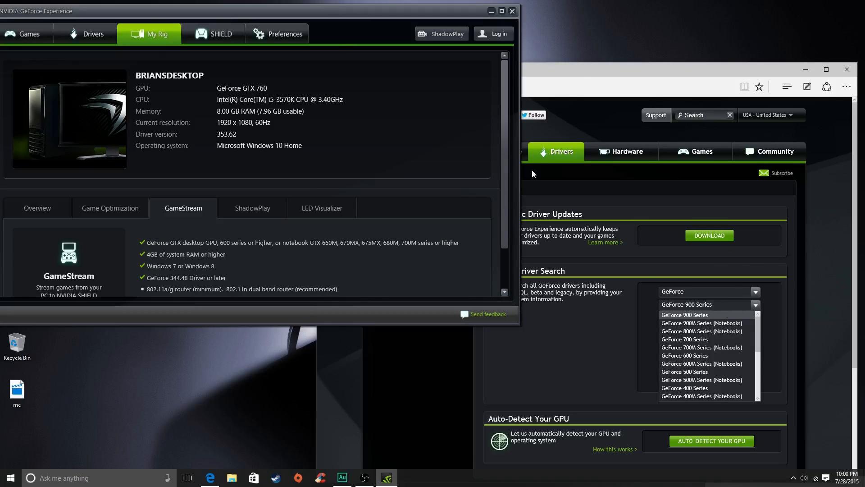
pyautogui.moveTo(723, 308)
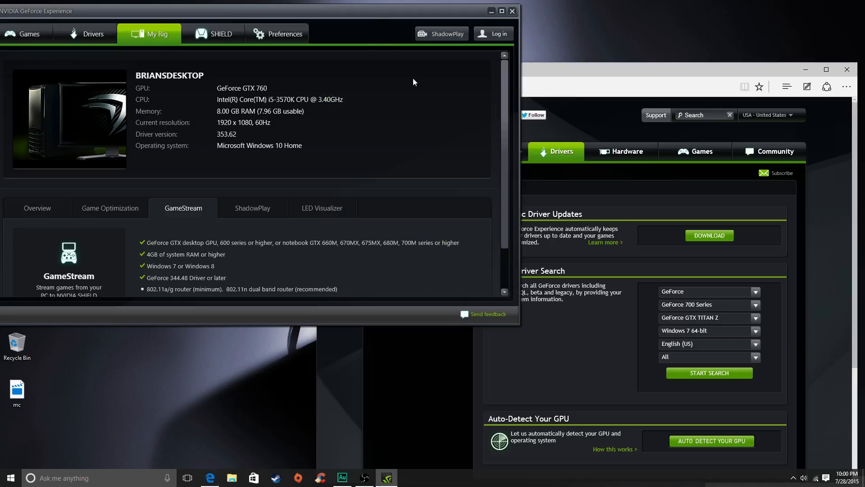
pyautogui.moveTo(139, 92)
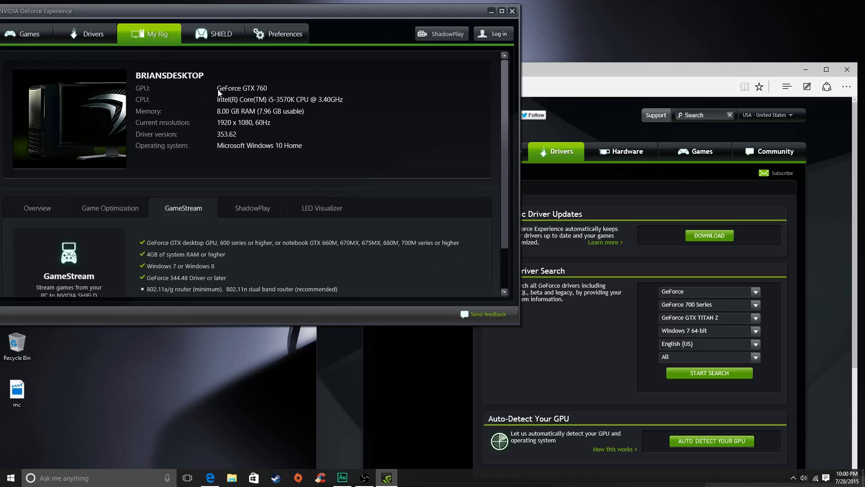
pyautogui.moveTo(326, 130)
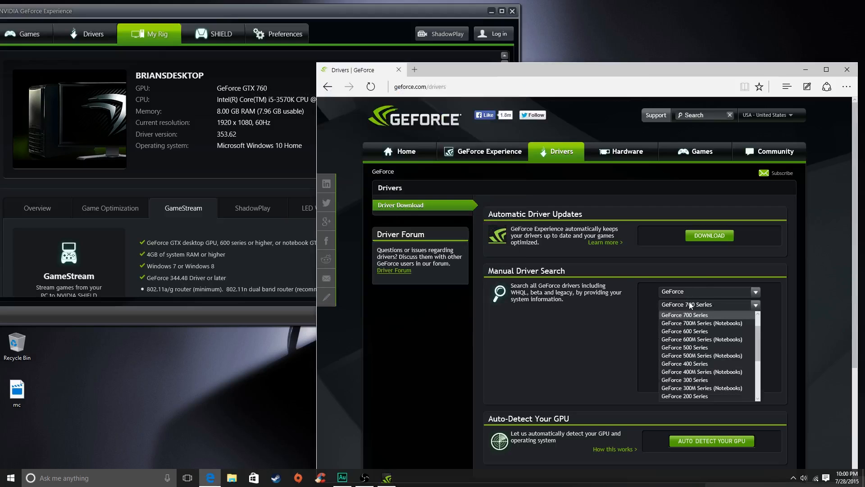
pyautogui.click(685, 315)
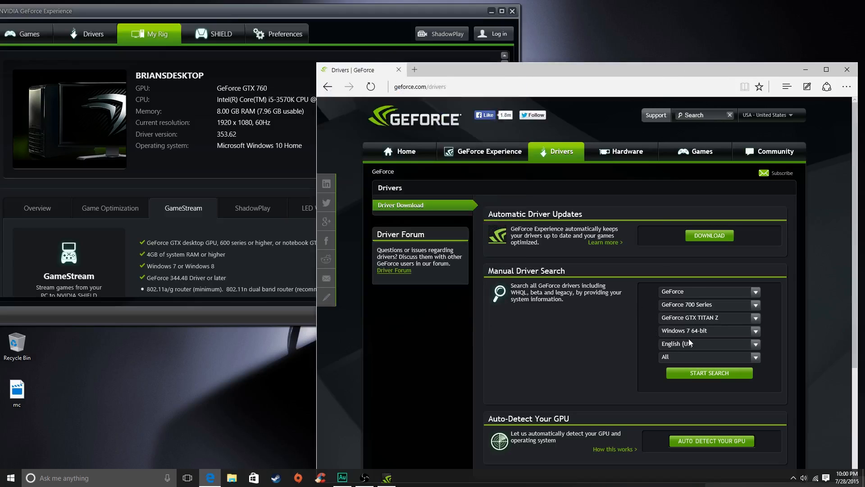
pyautogui.click(708, 317)
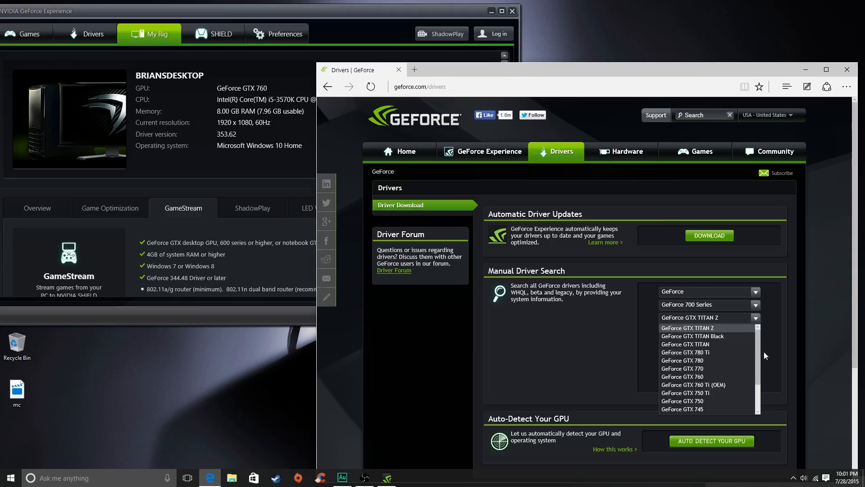
pyautogui.click(683, 376)
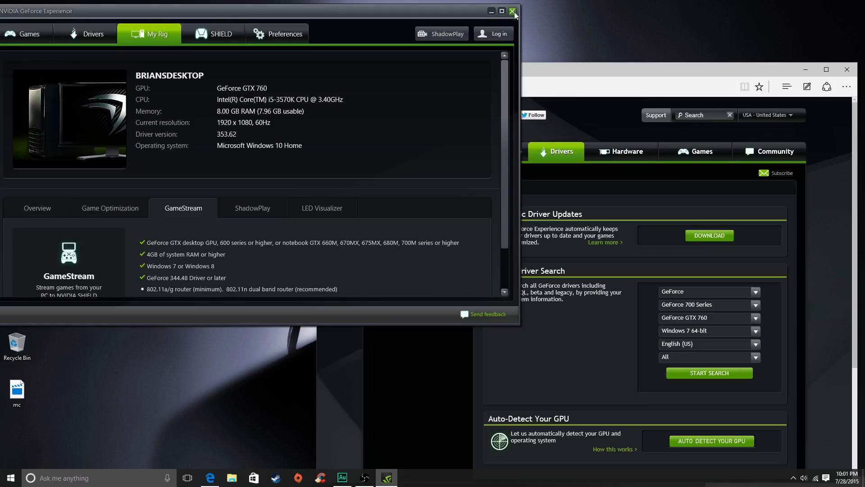
pyautogui.click(512, 10)
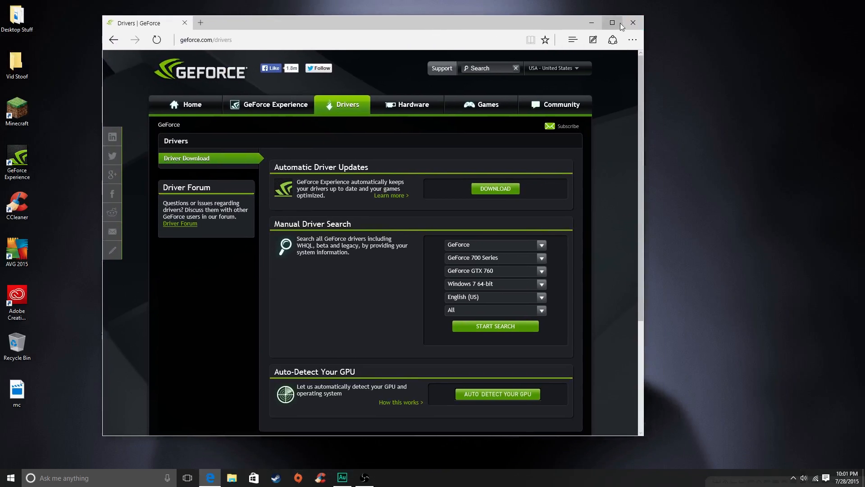
# - Maximize Edge and start a Windows search for System Information with 'sy'
pyautogui.click(612, 22)
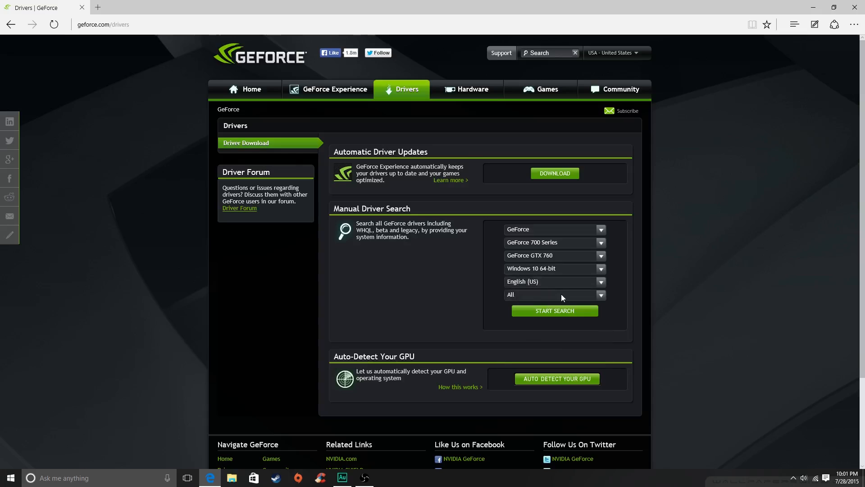
pyautogui.click(10, 478)
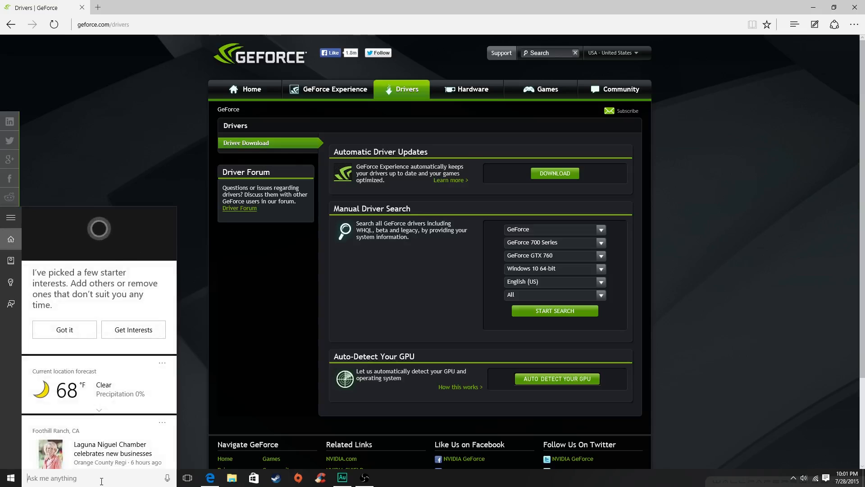
pyautogui.write('sy')
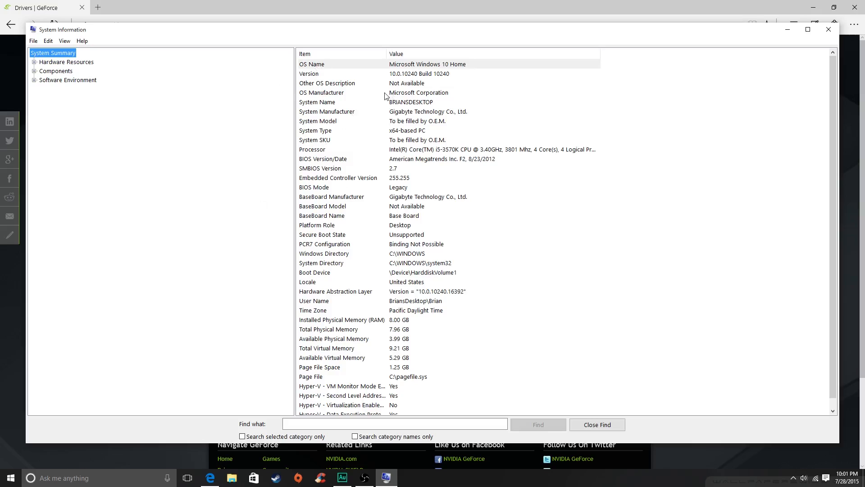
pyautogui.moveTo(364, 143)
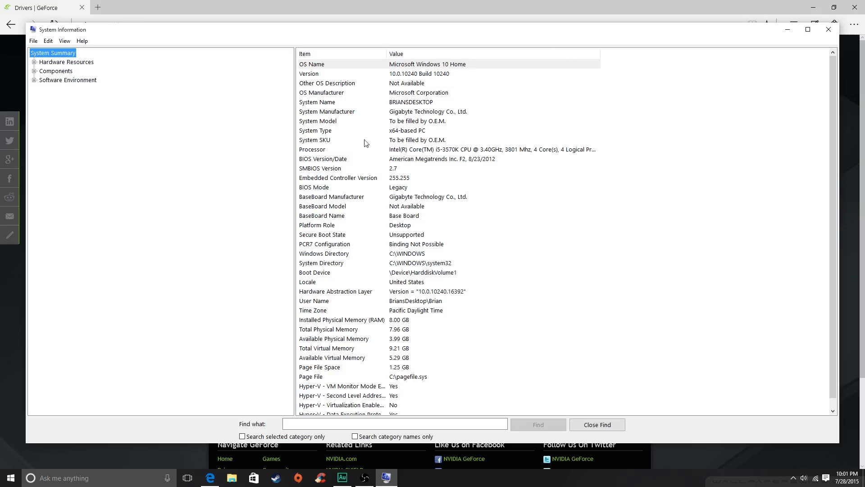
pyautogui.moveTo(320, 97)
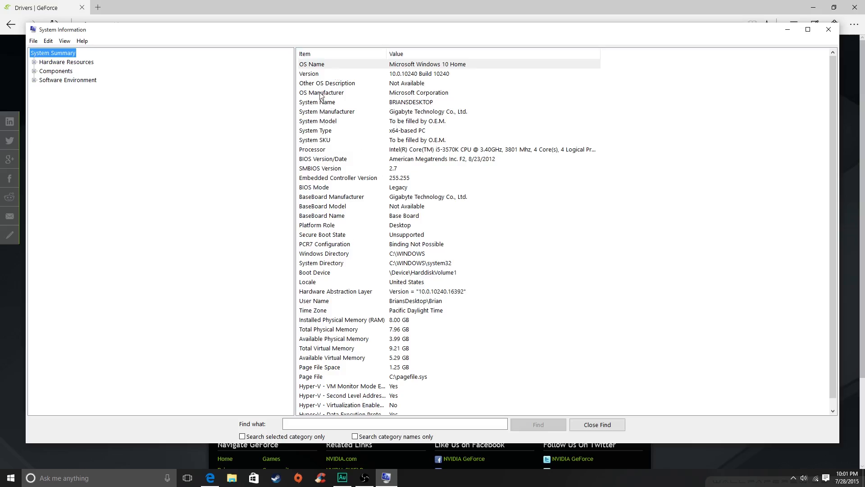
pyautogui.moveTo(337, 110)
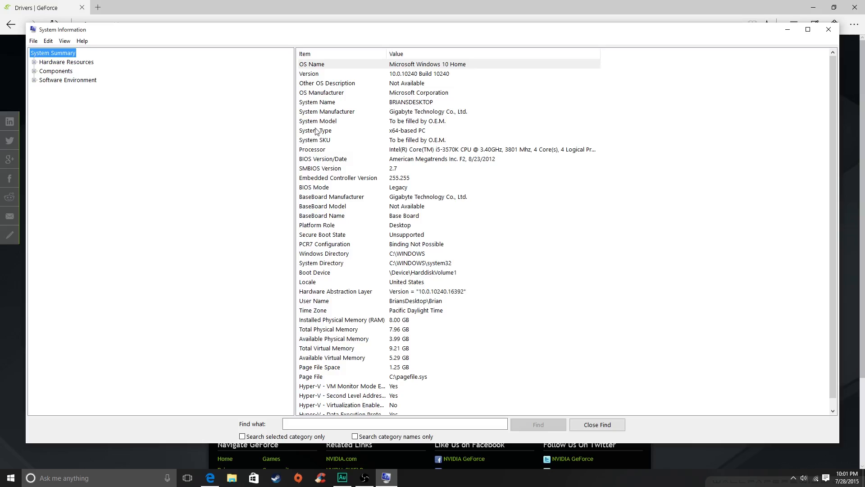
# - Open System Information and select the System Type row reading x64-based PC
pyautogui.click(337, 130)
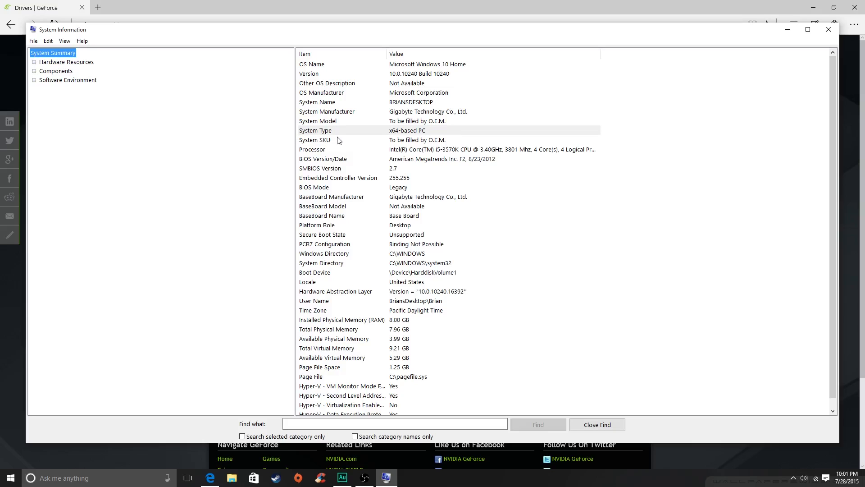
pyautogui.click(406, 130)
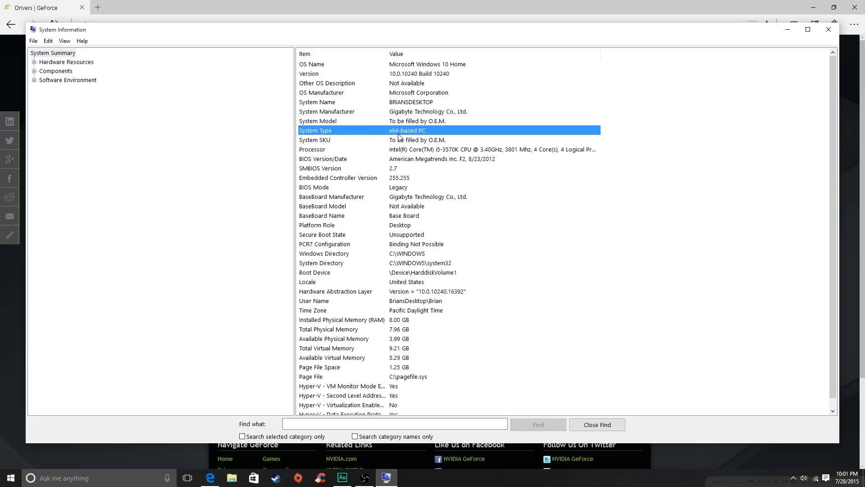
pyautogui.moveTo(405, 136)
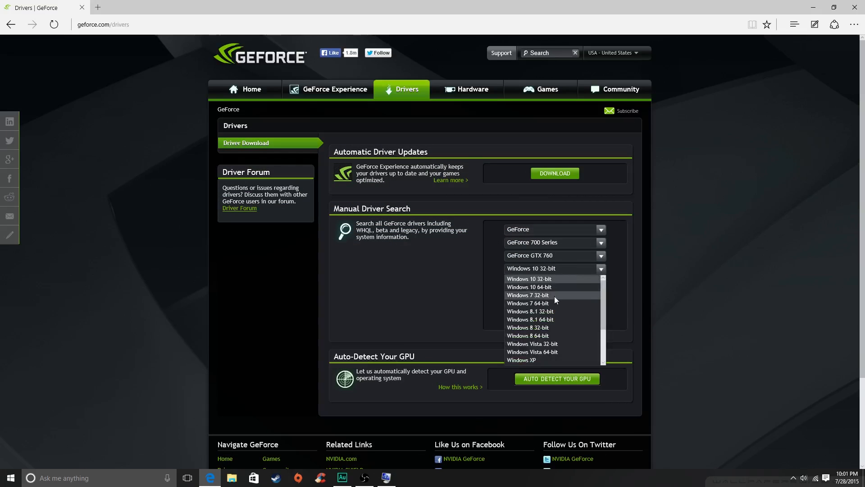
# - Choose Windows 10 64-bit as the operating system and start the driver search
pyautogui.click(528, 287)
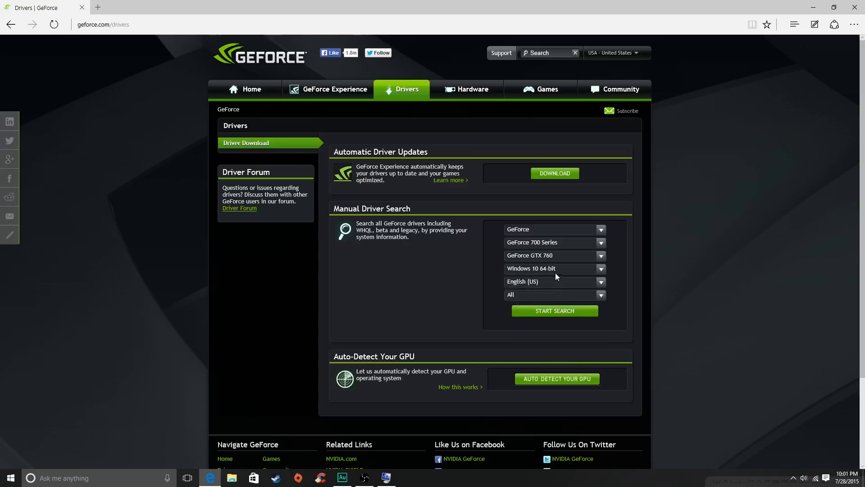
pyautogui.click(552, 268)
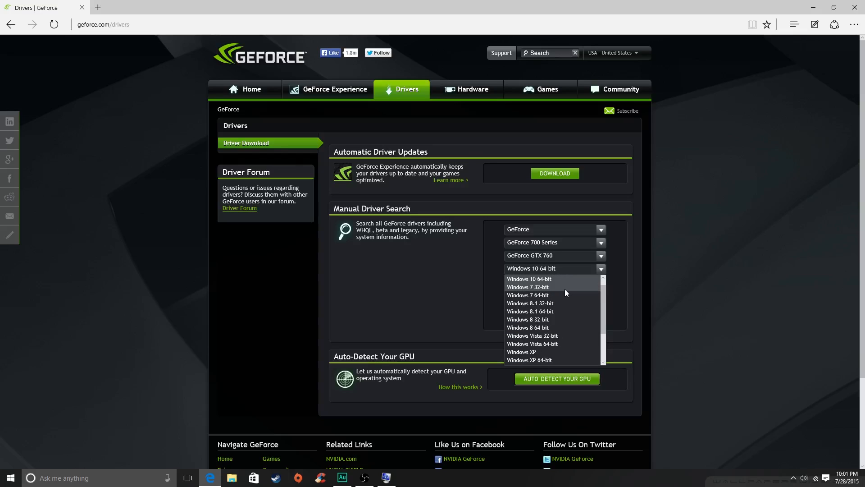
pyautogui.click(527, 286)
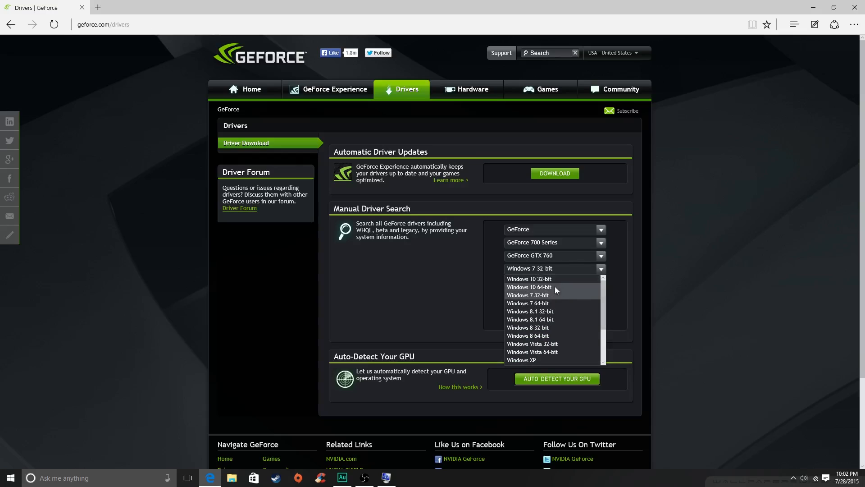
pyautogui.click(529, 287)
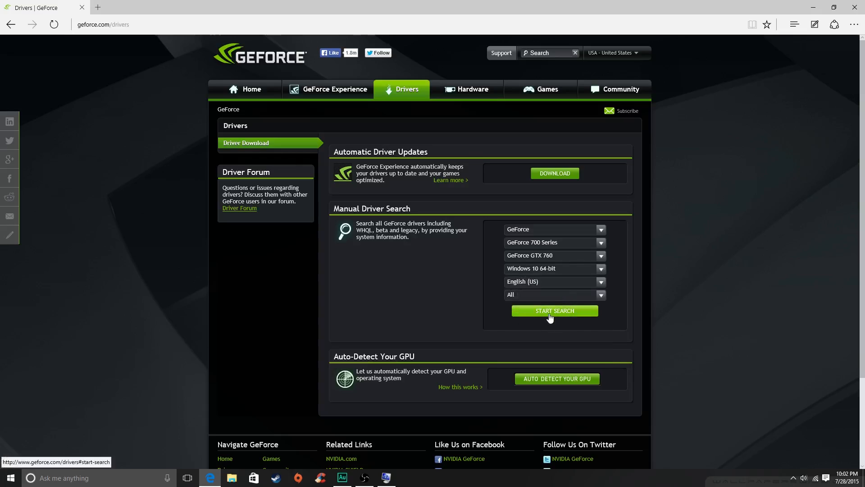
pyautogui.moveTo(550, 300)
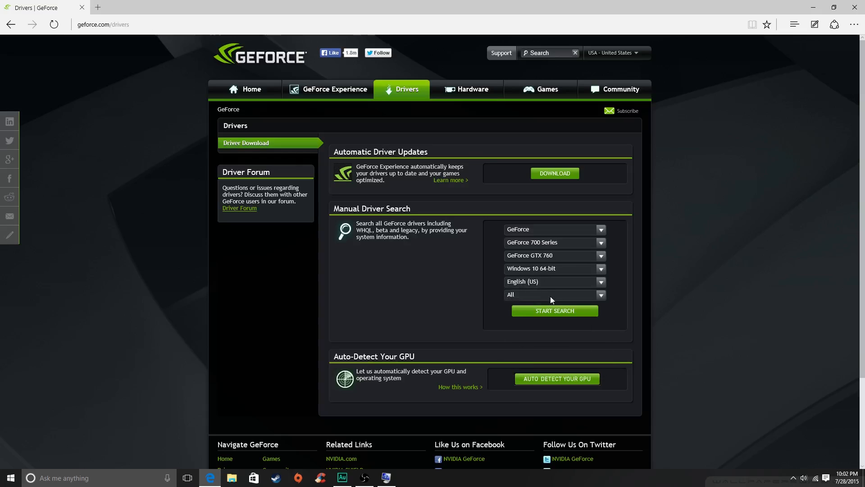
pyautogui.click(553, 310)
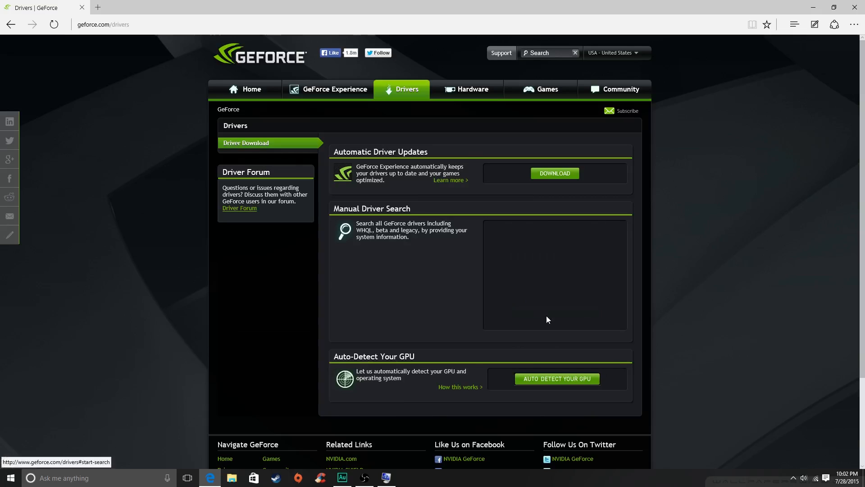
# - Scroll through the three Windows 10 driver results, then minimize Edge
pyautogui.click(553, 311)
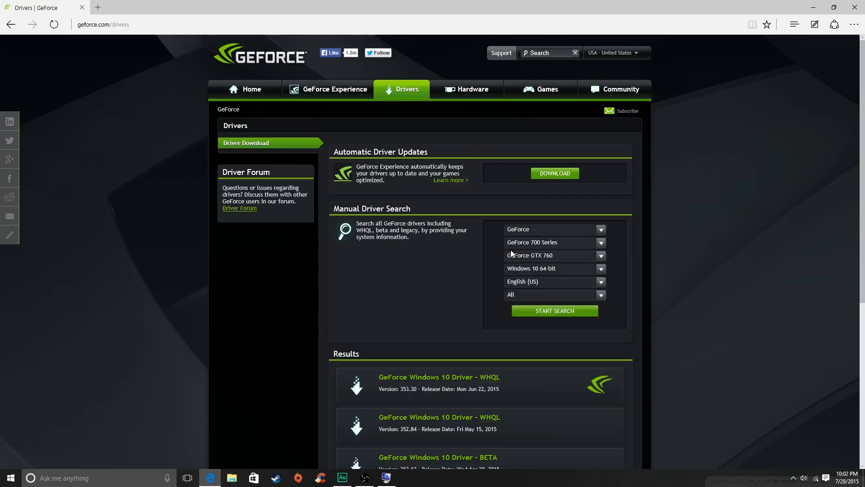
pyautogui.scroll(-3)
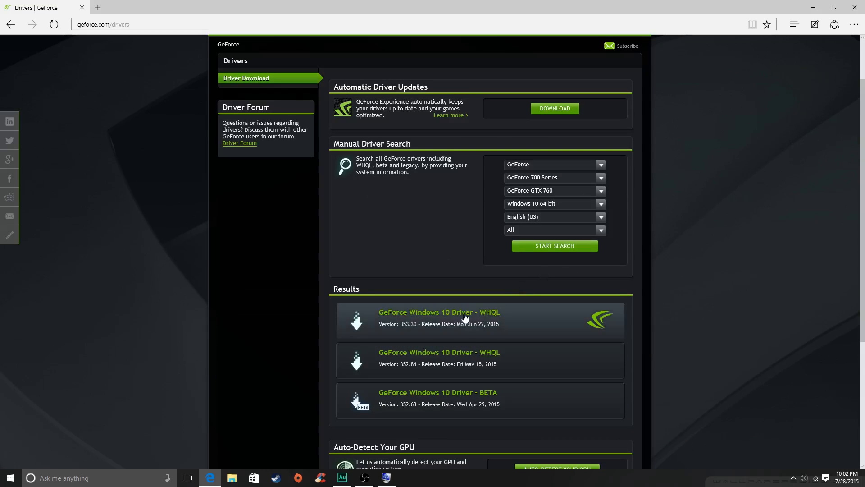
pyautogui.moveTo(488, 394)
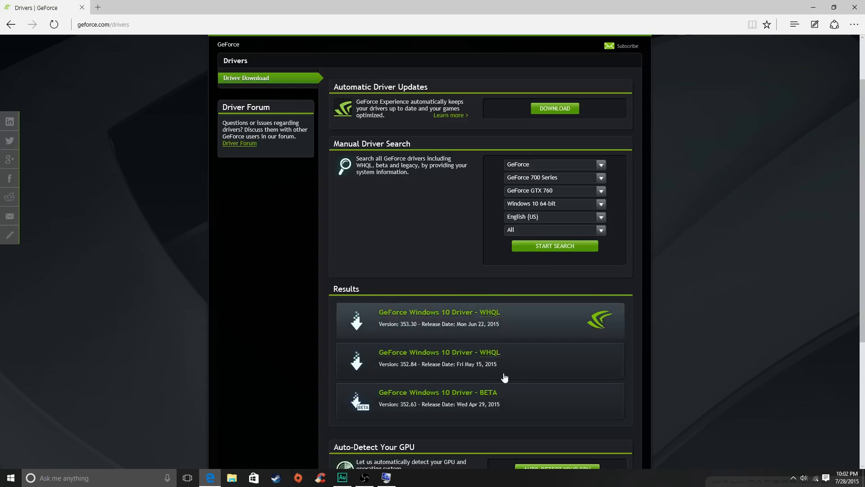
pyautogui.moveTo(556, 315)
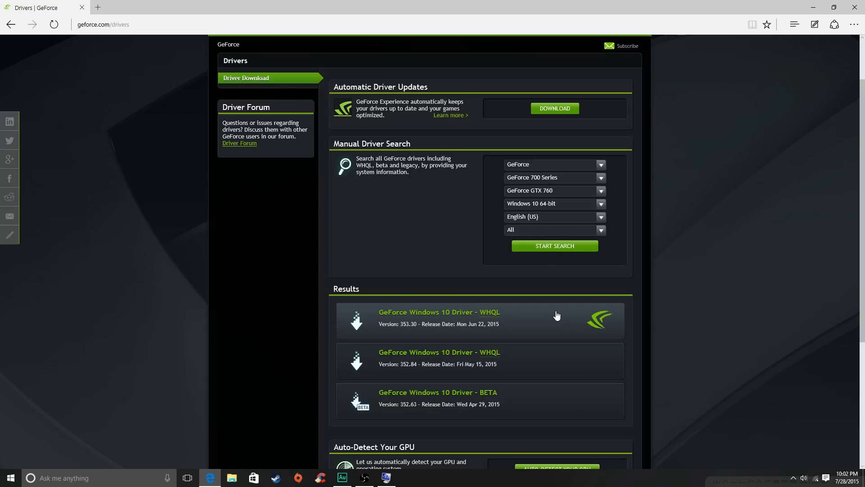
pyautogui.moveTo(624, 411)
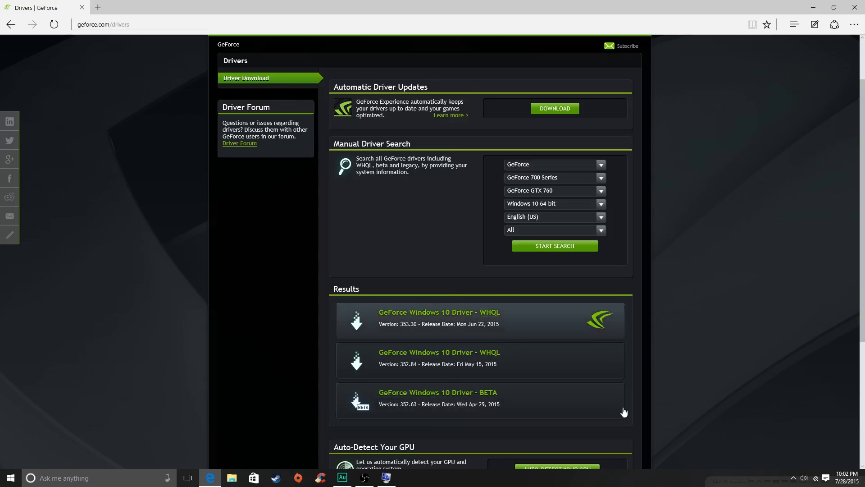
pyautogui.moveTo(475, 325)
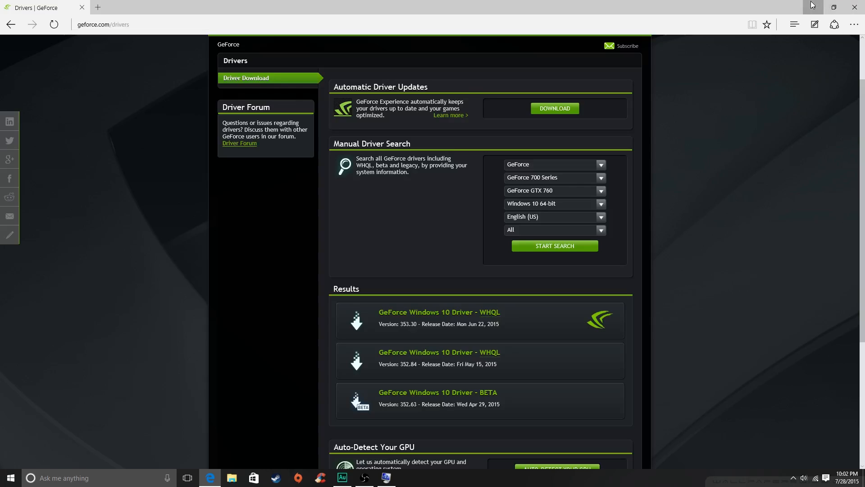
pyautogui.click(836, 5)
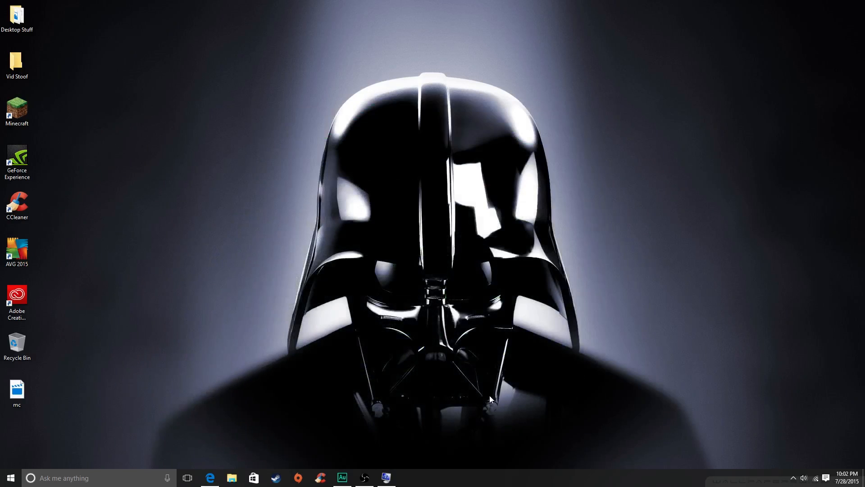